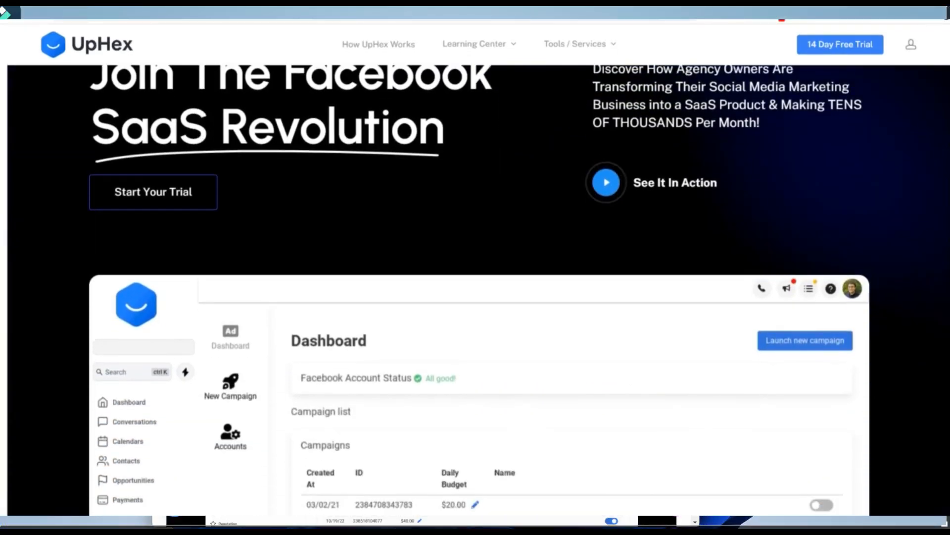
# Step: Scroll through the current page and click on items along the way
pyautogui.scroll(-3)
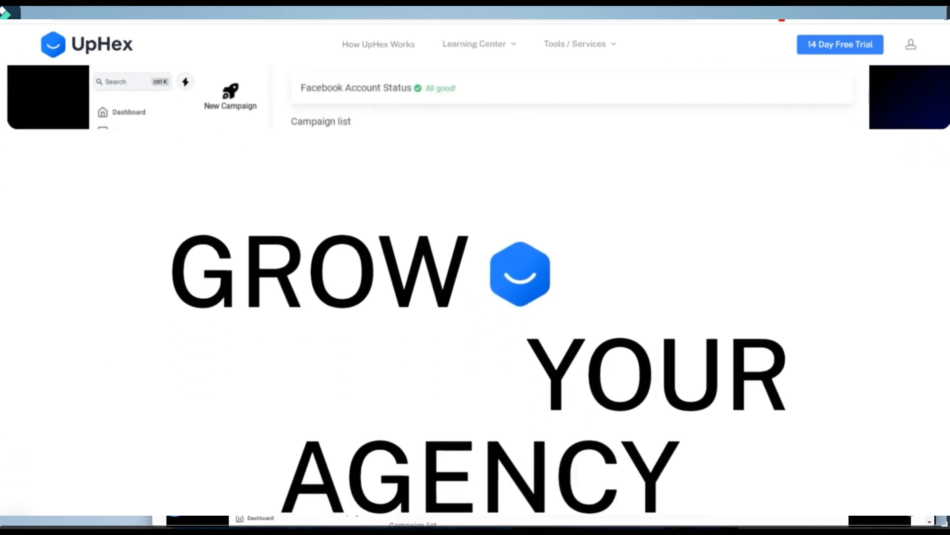
pyautogui.scroll(-3)
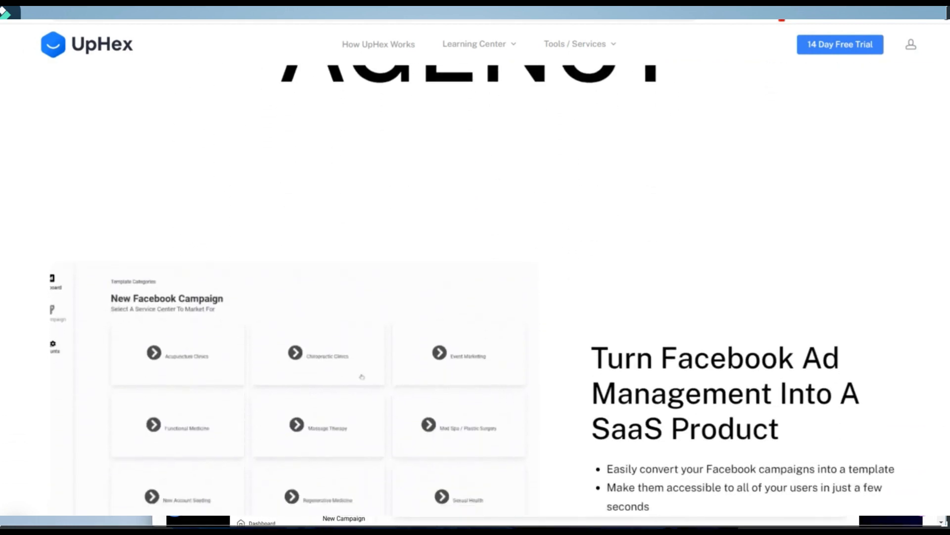
pyautogui.click(325, 355)
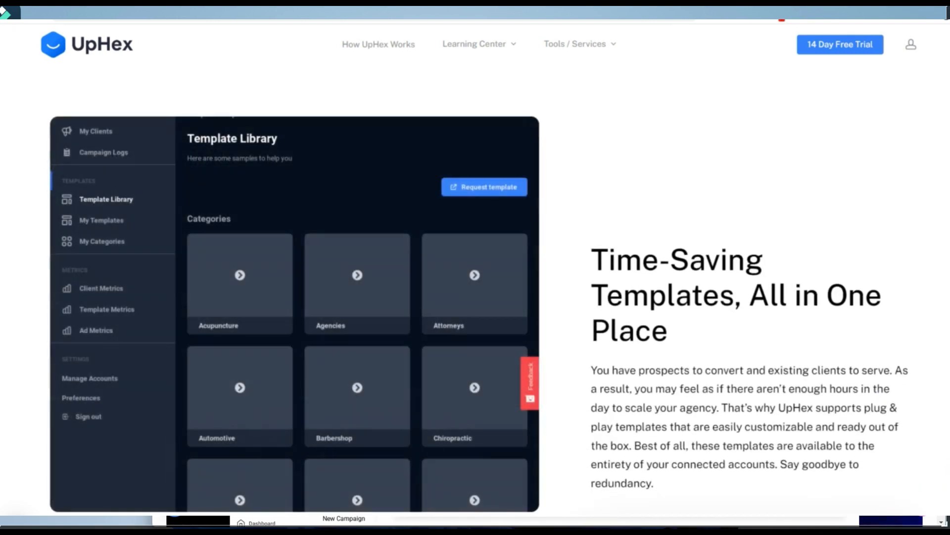
pyautogui.scroll(-3)
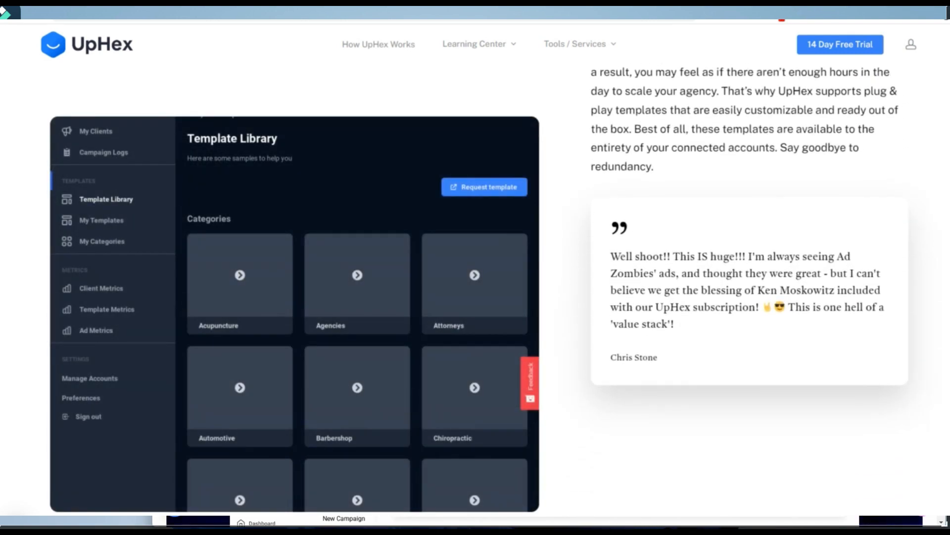
pyautogui.click(106, 309)
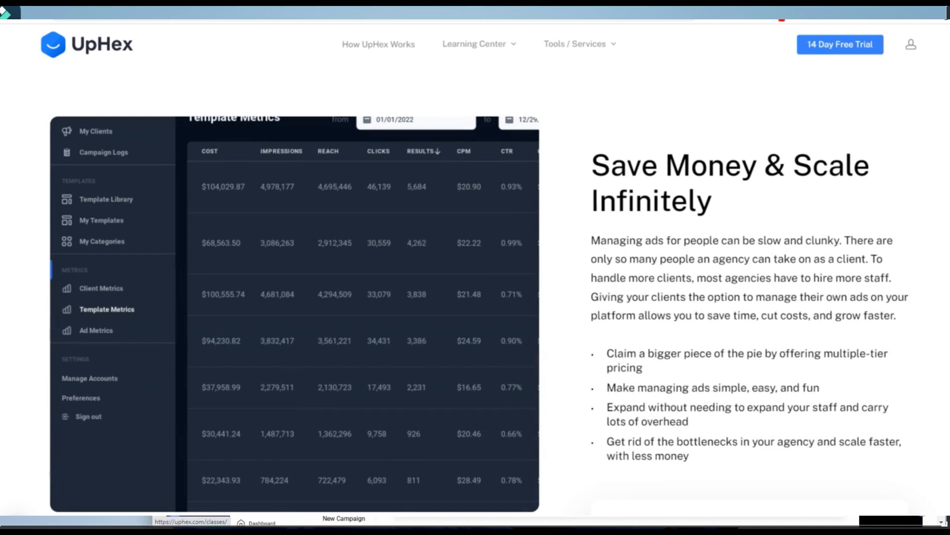
pyautogui.scroll(-3)
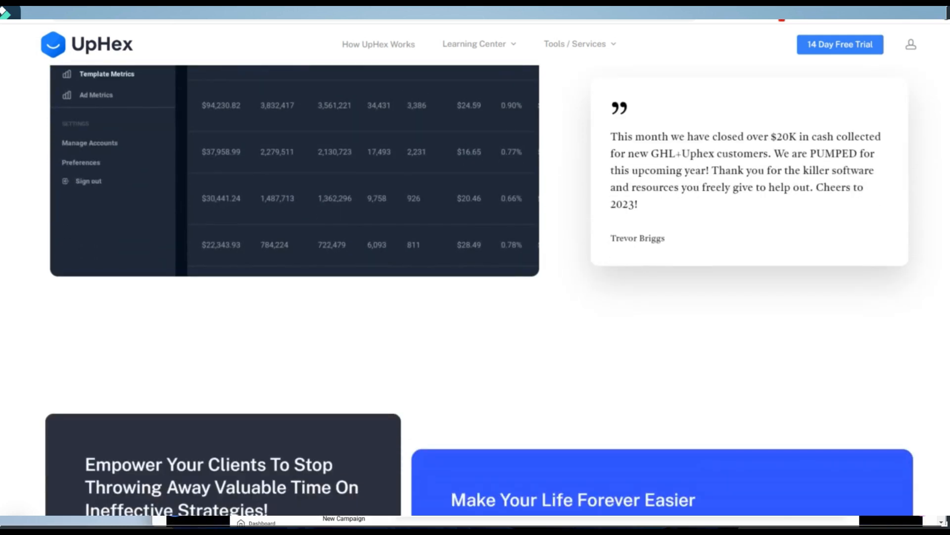
pyautogui.scroll(-3)
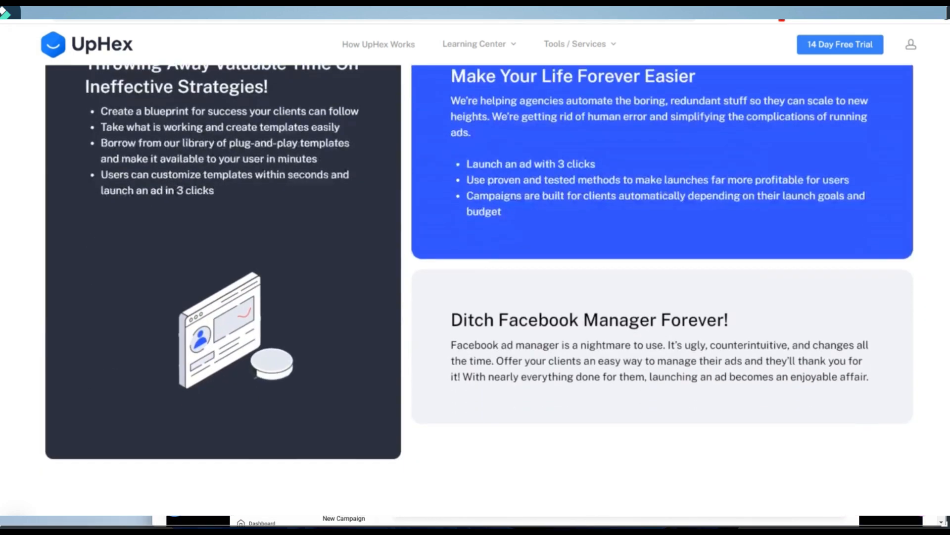
pyautogui.scroll(-3)
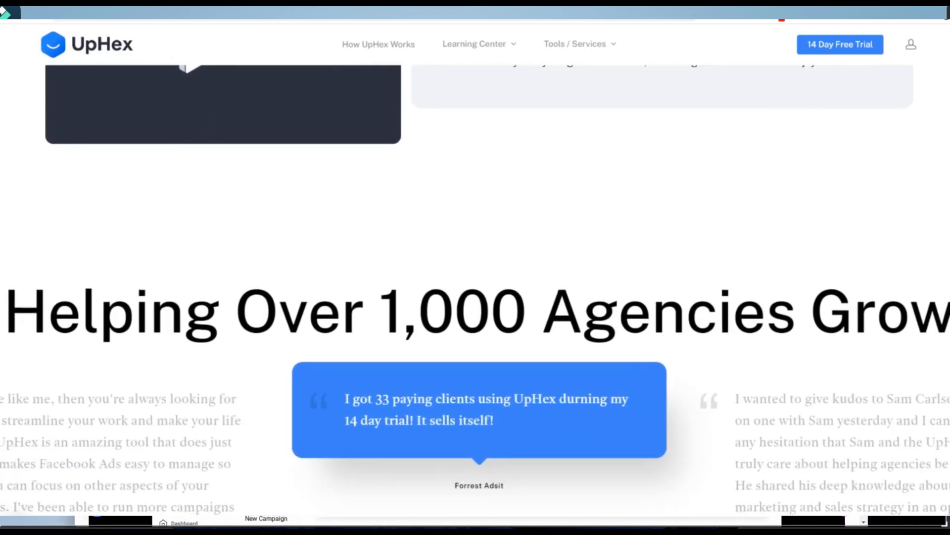
pyautogui.scroll(-3)
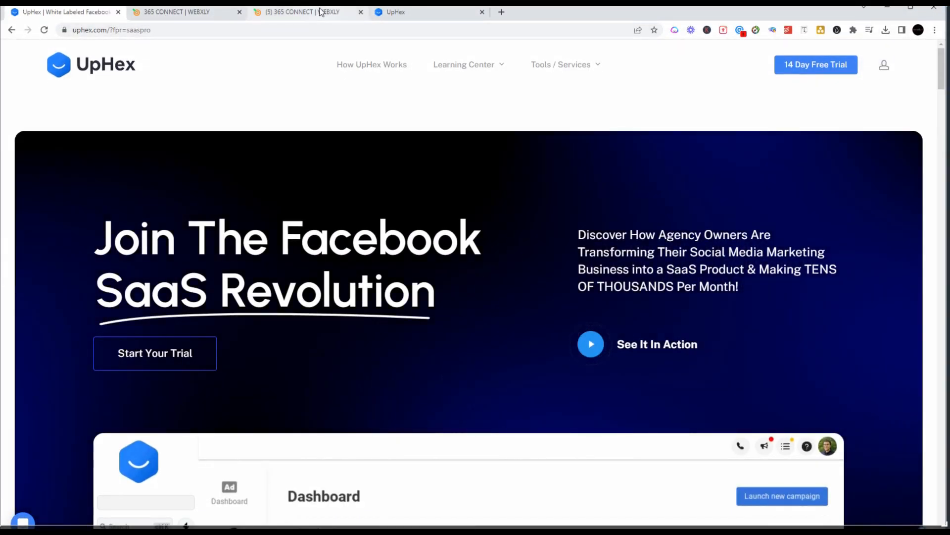
pyautogui.moveTo(321, 11)
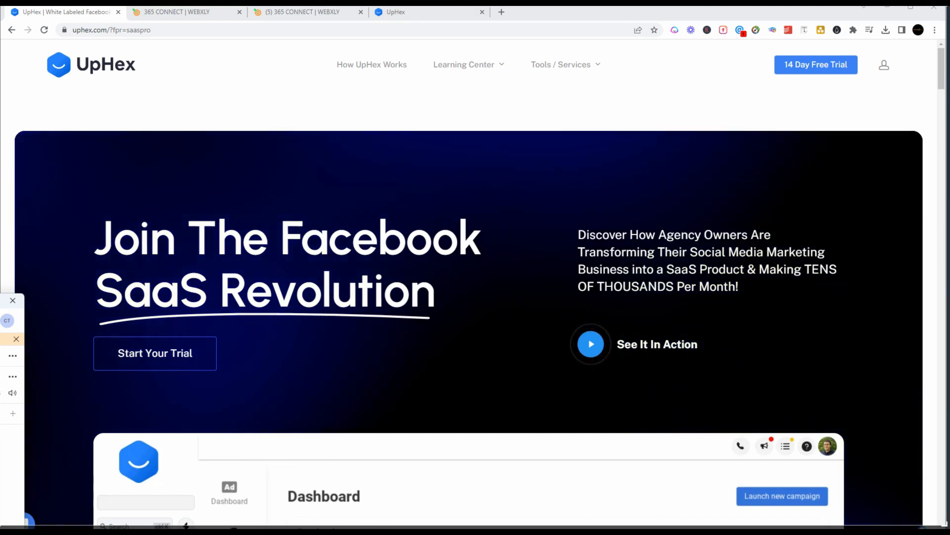
# Step: Show the 365 Connect dashboard: 911 opportunities, $195,000 pipeline value, 5.49% conversion rate
pyautogui.scroll(-3)
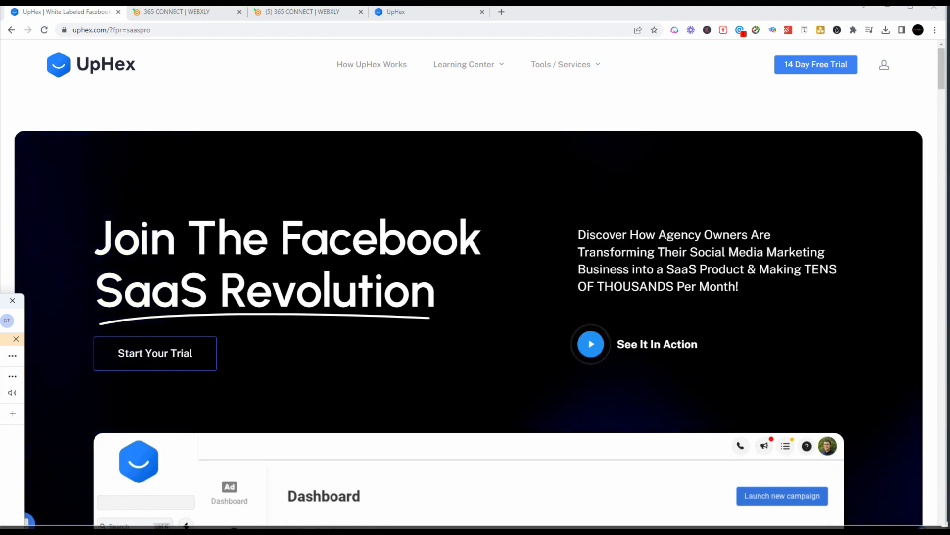
pyautogui.scroll(-3)
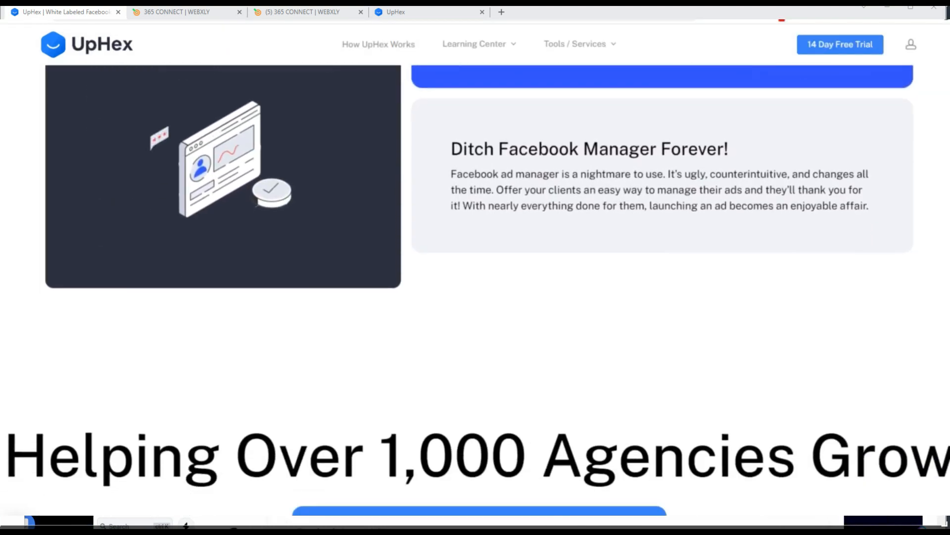
pyautogui.scroll(-3)
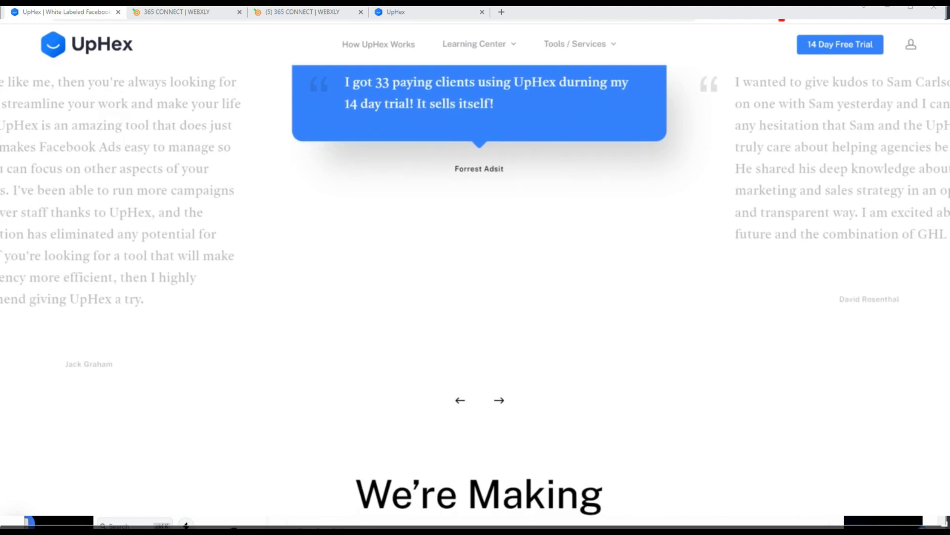
pyautogui.scroll(-3)
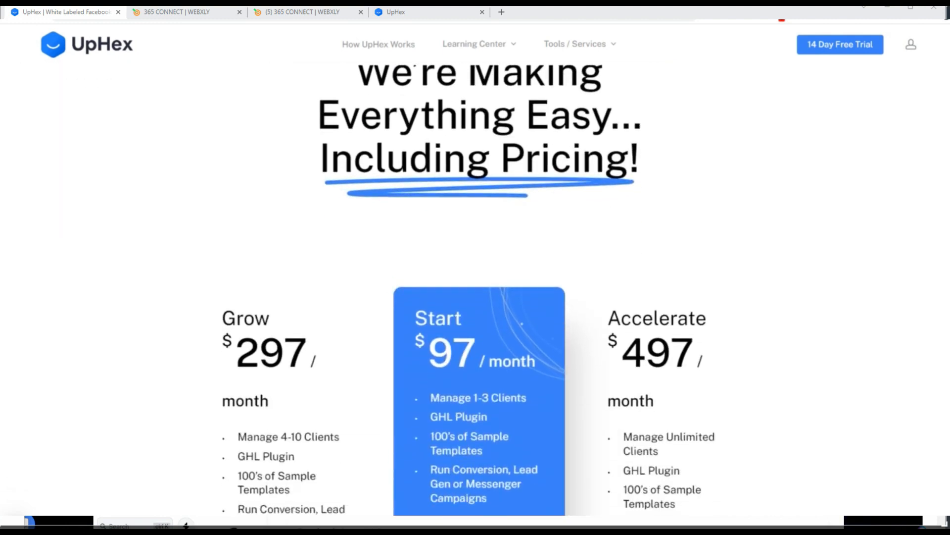
pyautogui.scroll(-3)
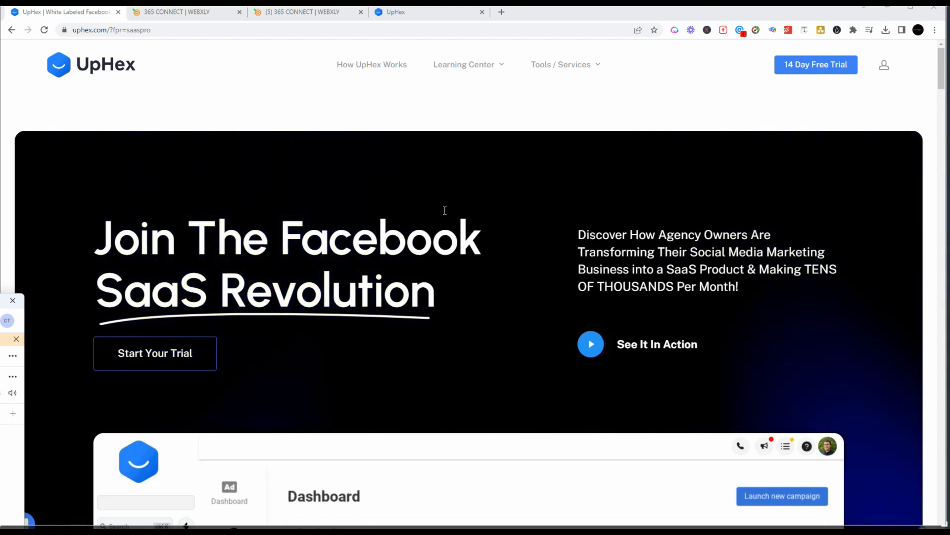
pyautogui.moveTo(198, 28)
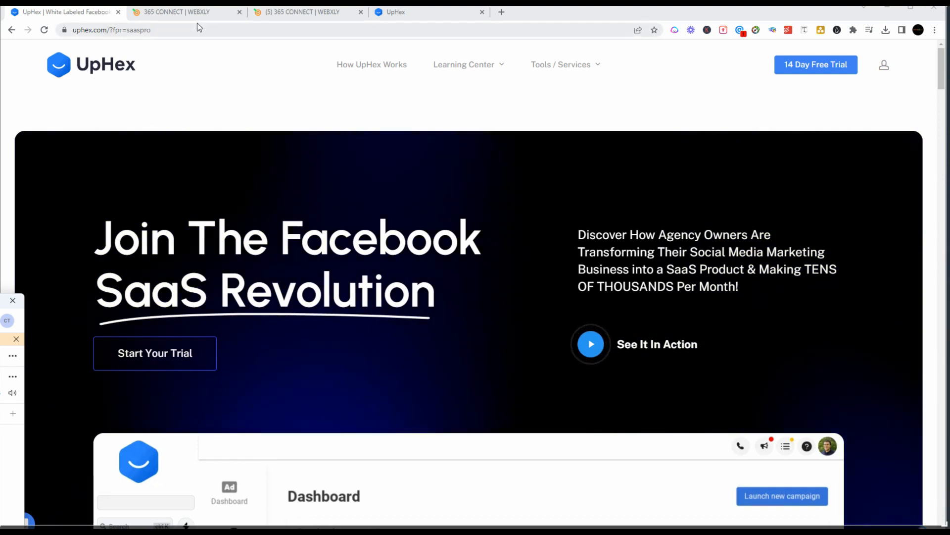
pyautogui.moveTo(189, 17)
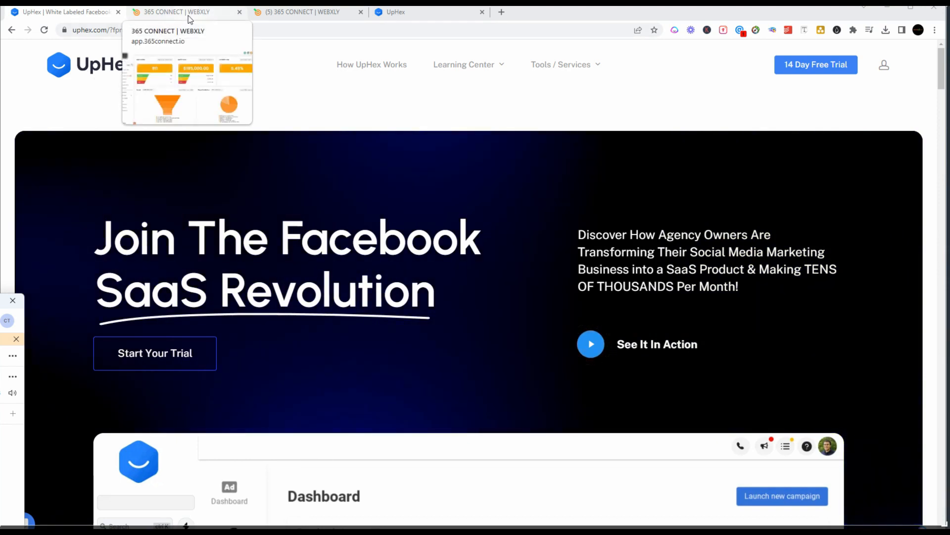
pyautogui.click(186, 12)
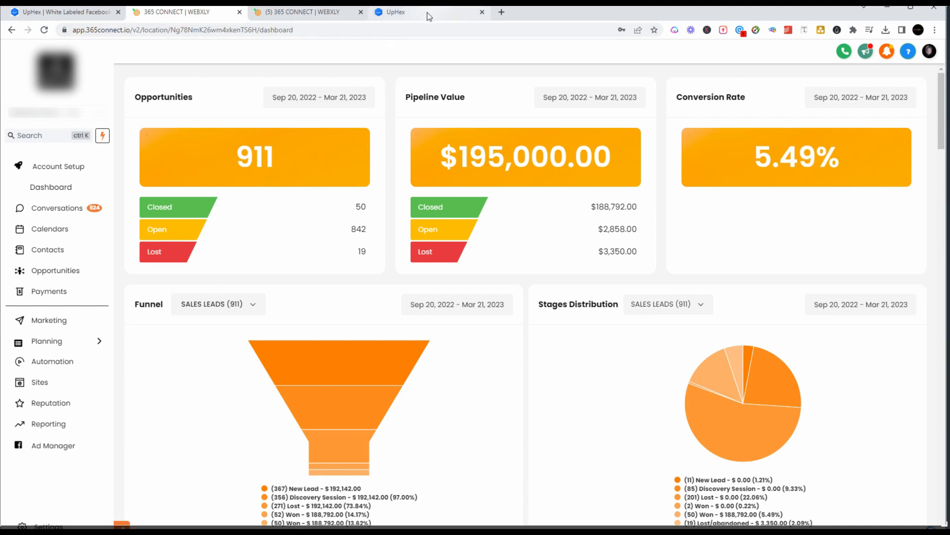
# Step: View UpHex agency preferences with the GoHighLevel custom menu link, then 365 Connect settings
pyautogui.click(396, 12)
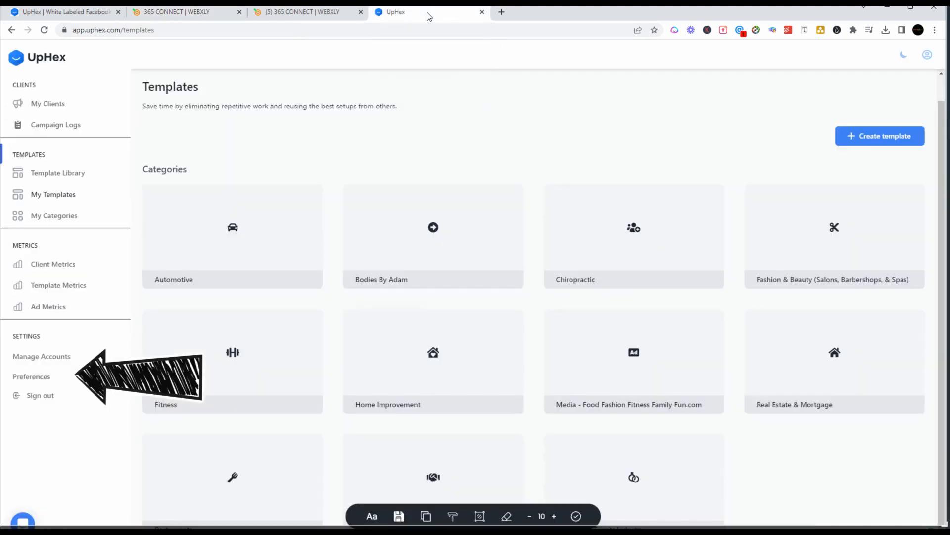
pyautogui.moveTo(20, 383)
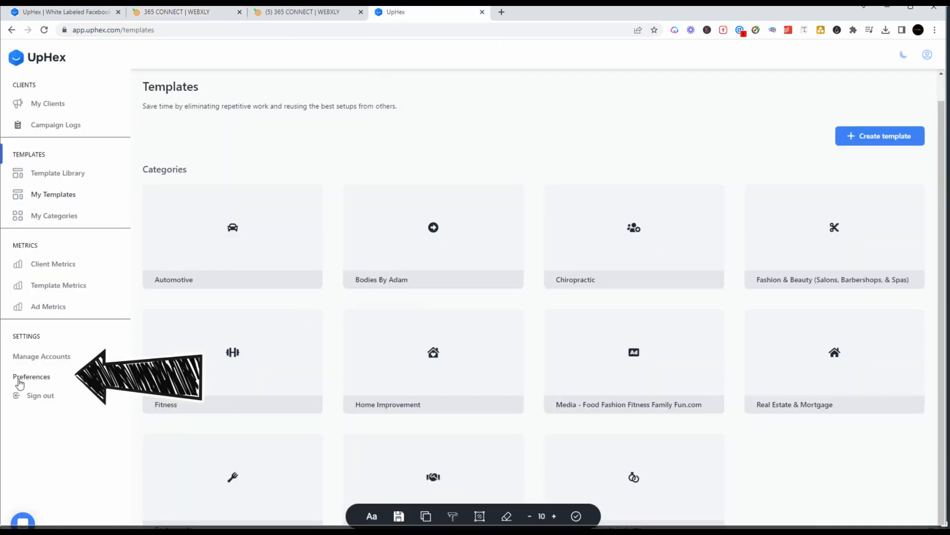
pyautogui.moveTo(42, 385)
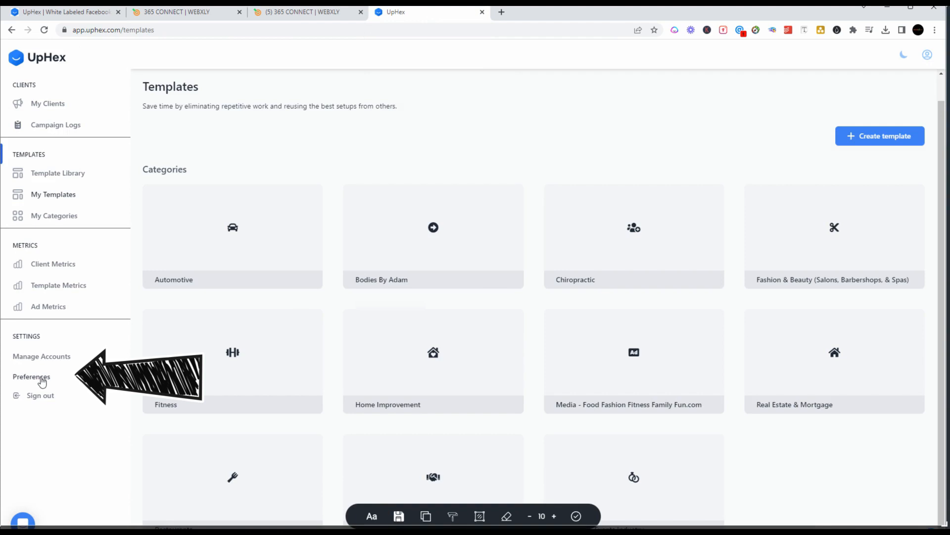
pyautogui.click(30, 377)
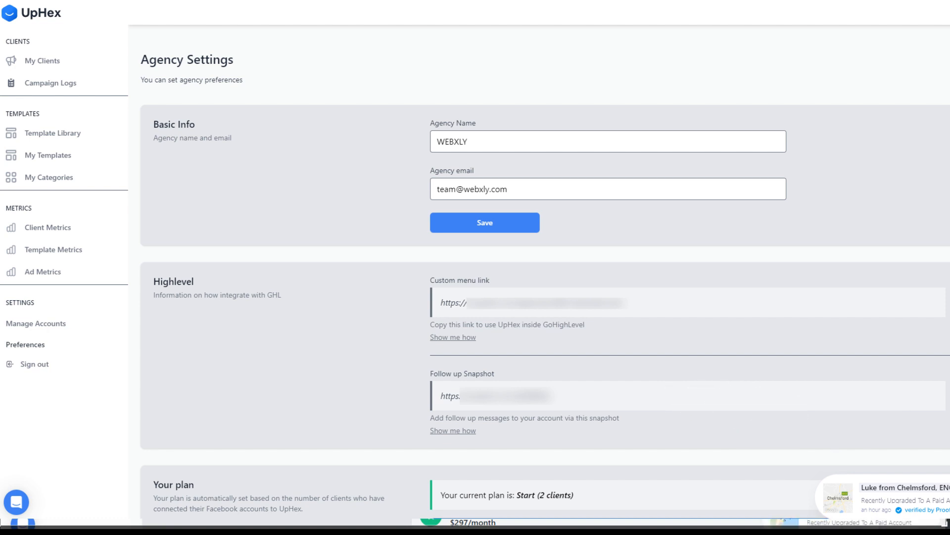
pyautogui.click(176, 12)
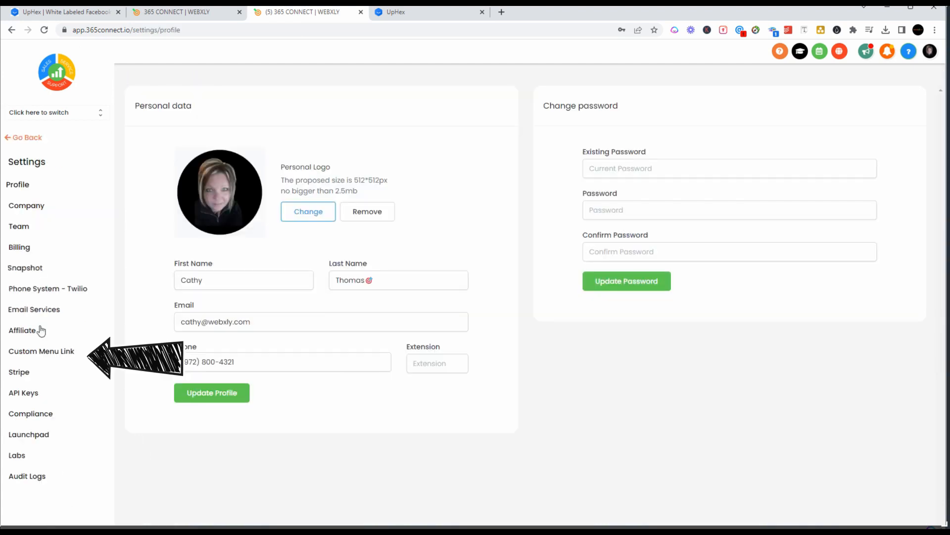
pyautogui.moveTo(18, 354)
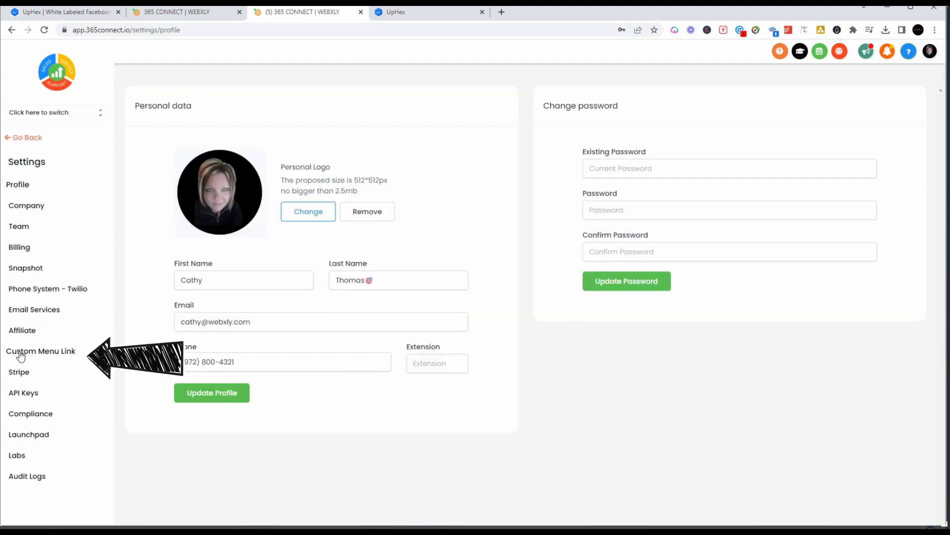
# Step: Add an 'Ad Manager' custom menu link in 365 Connect, then return to UpHex settings
pyautogui.click(41, 351)
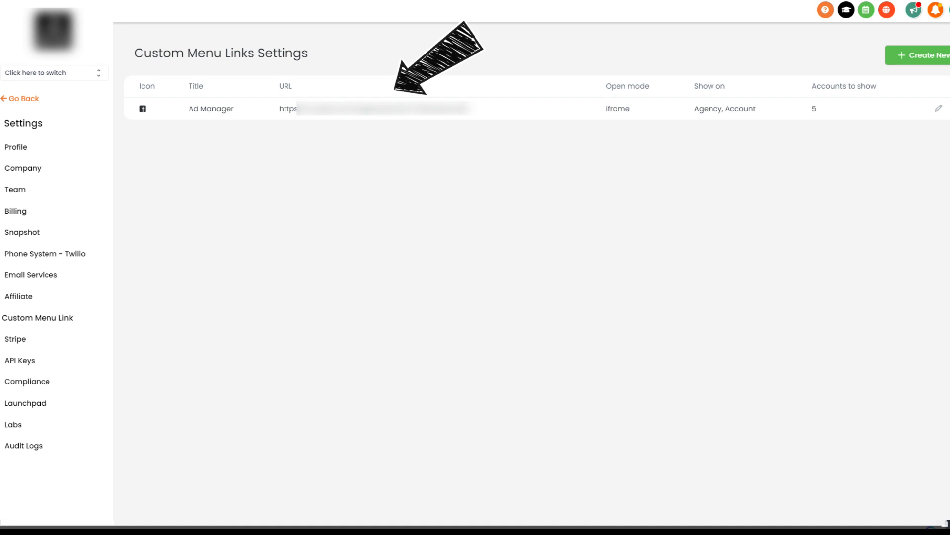
pyautogui.click(938, 107)
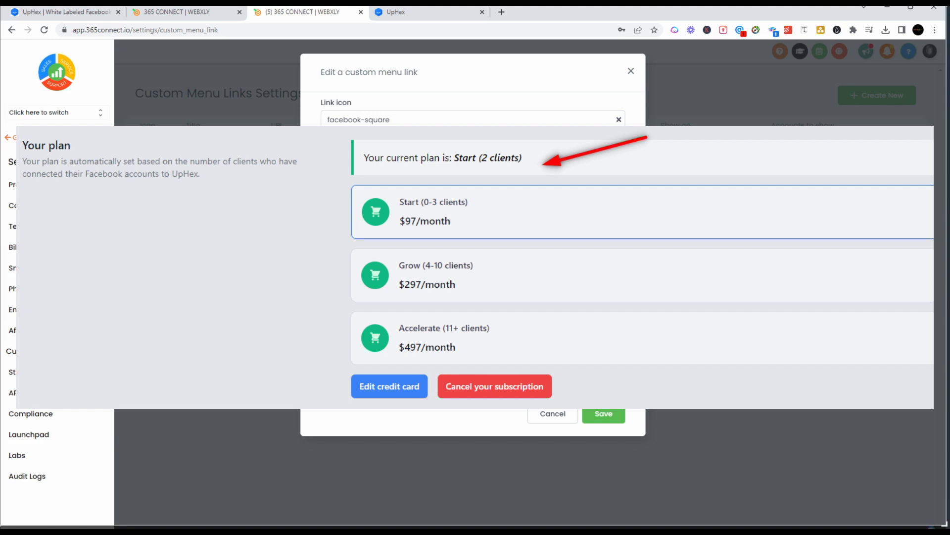
pyautogui.moveTo(602, 86)
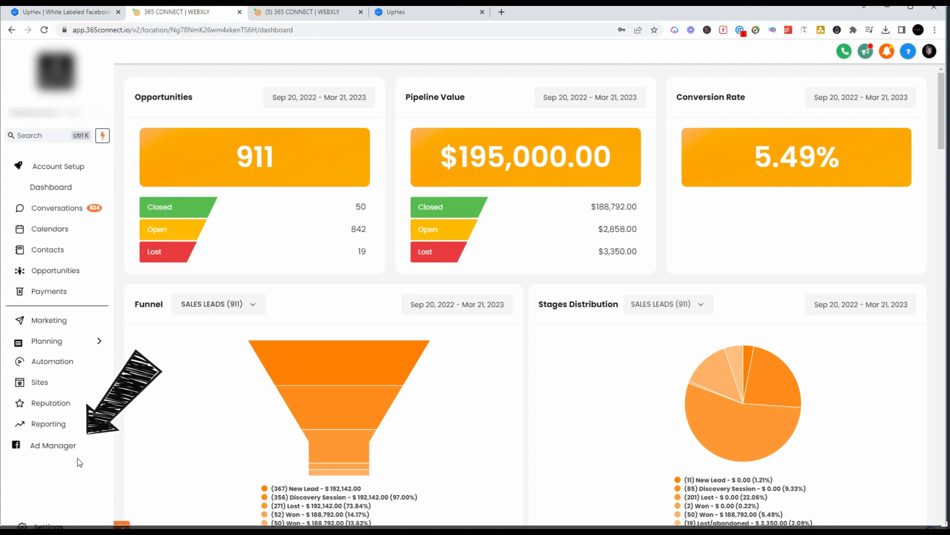
pyautogui.moveTo(70, 445)
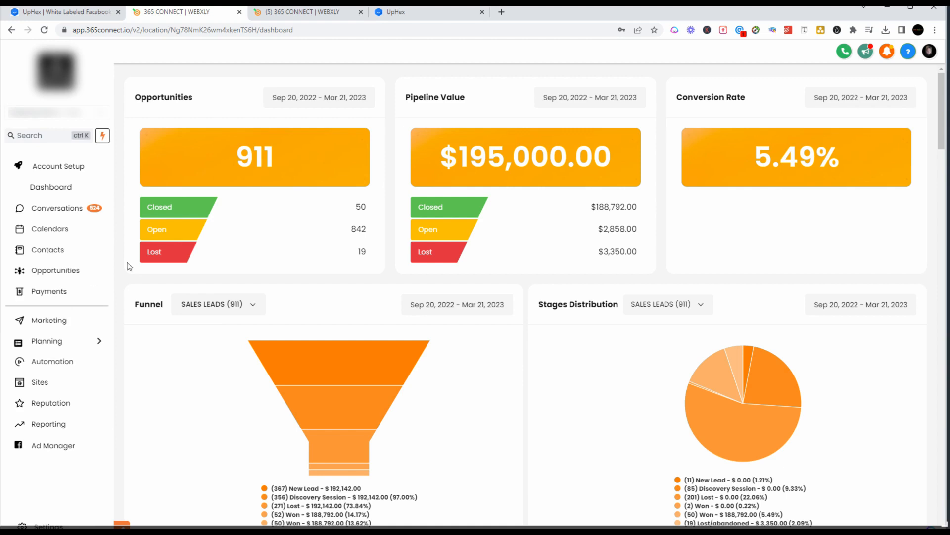
pyautogui.moveTo(429, 22)
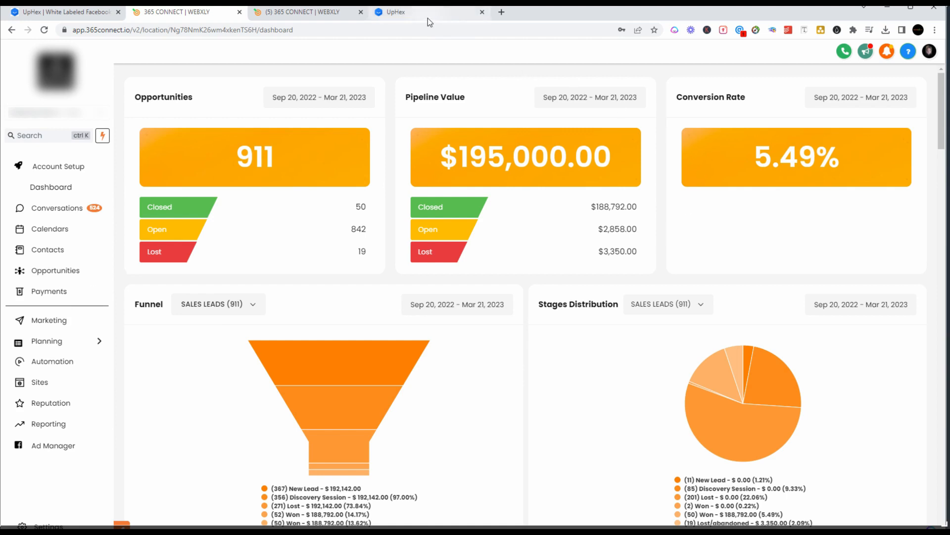
pyautogui.click(396, 12)
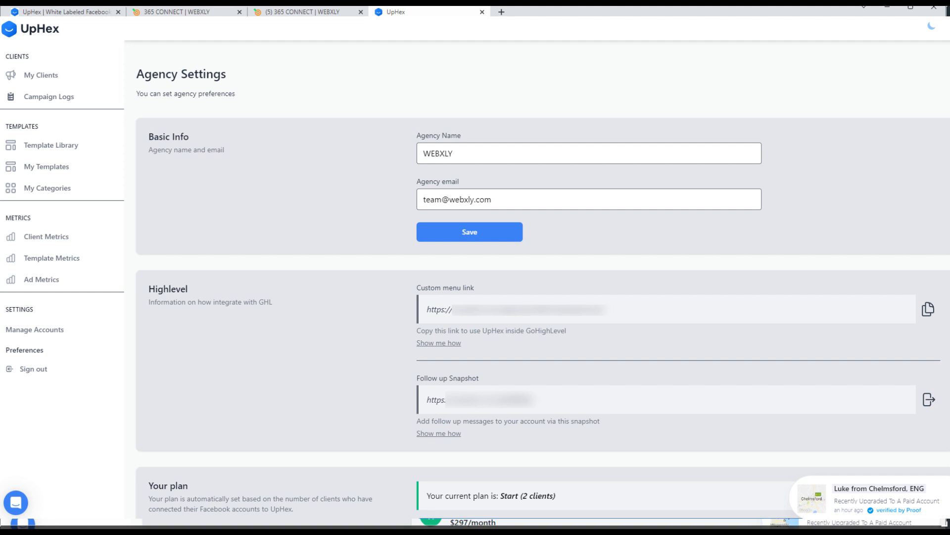
# Step: Show the Template Library with Automotive, Beauty & Spas and Food & Drink categories
pyautogui.click(53, 145)
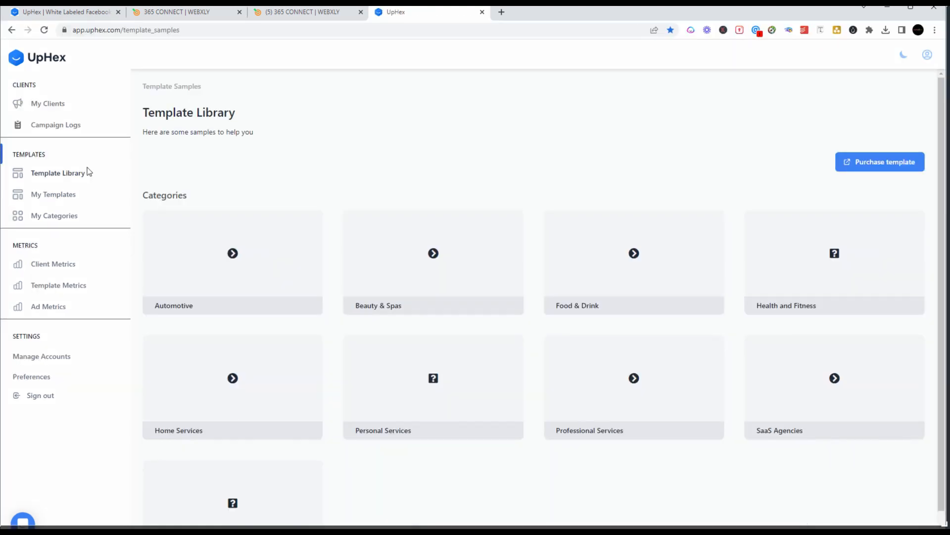
pyautogui.moveTo(238, 266)
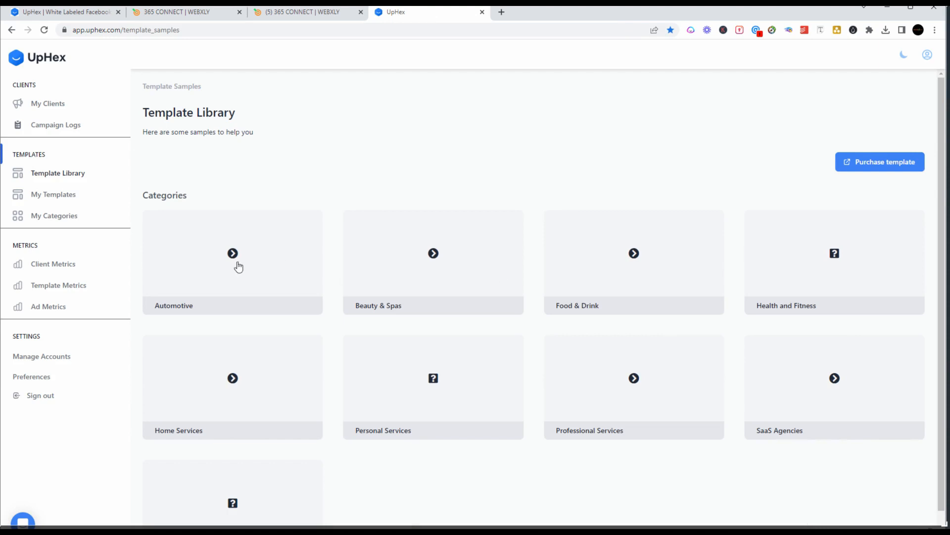
pyautogui.moveTo(320, 278)
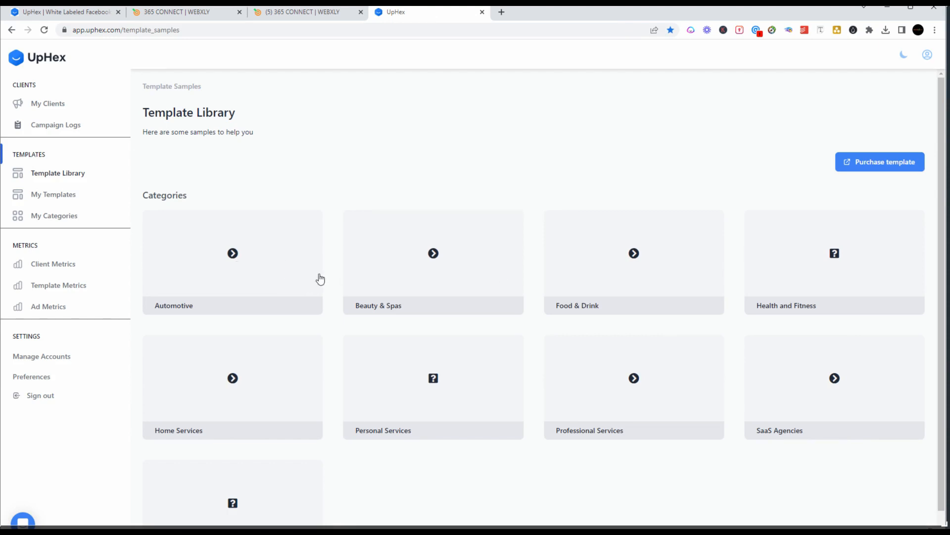
pyautogui.moveTo(293, 269)
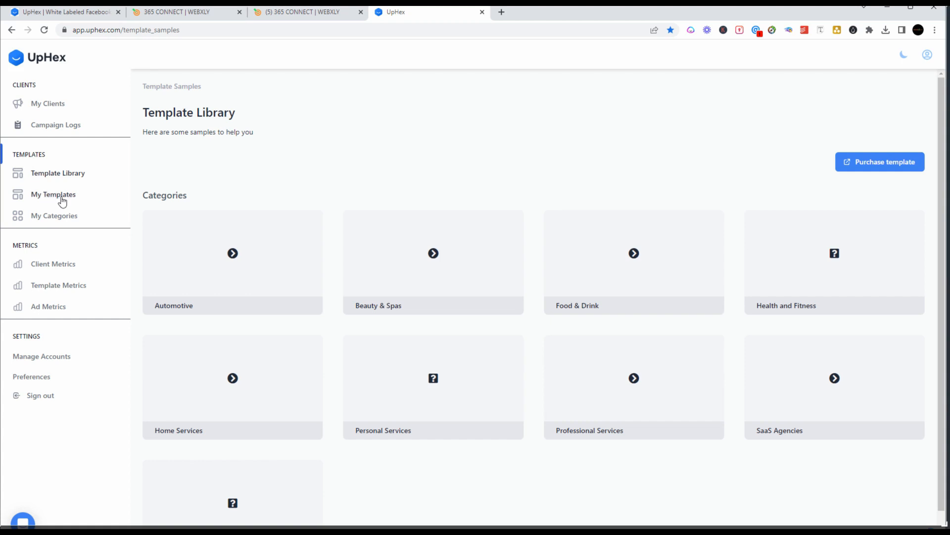
# Step: Review My Templates and a new template's targeting and media, then open My Categories
pyautogui.click(53, 194)
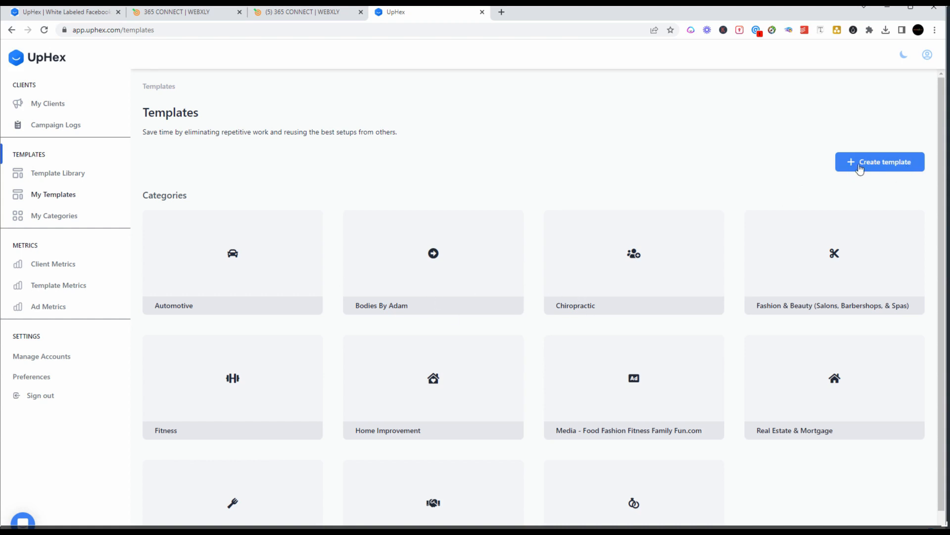
pyautogui.moveTo(878, 171)
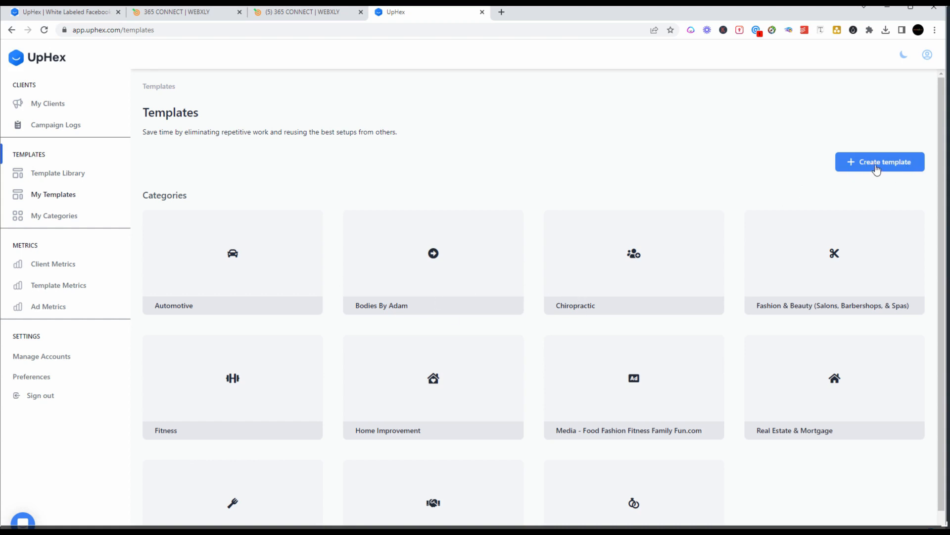
pyautogui.click(880, 161)
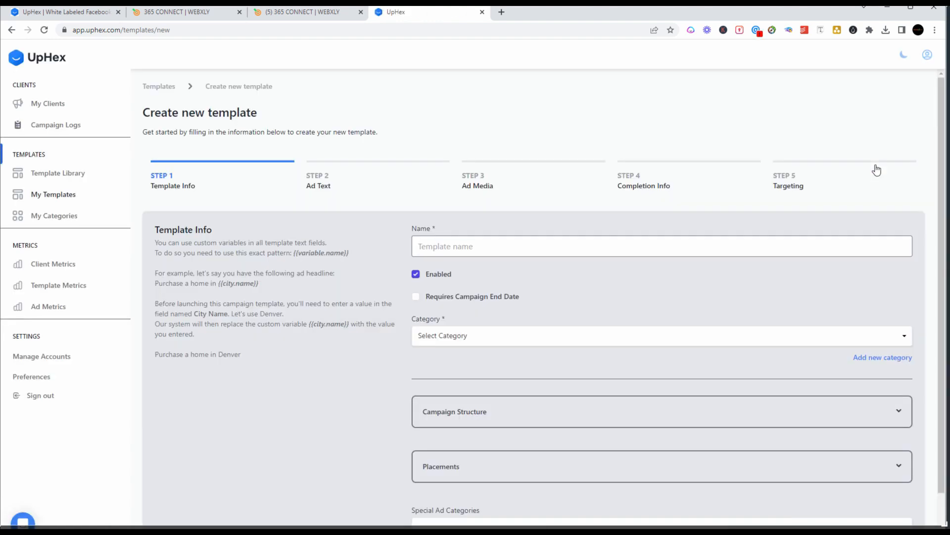
pyautogui.moveTo(120, 153)
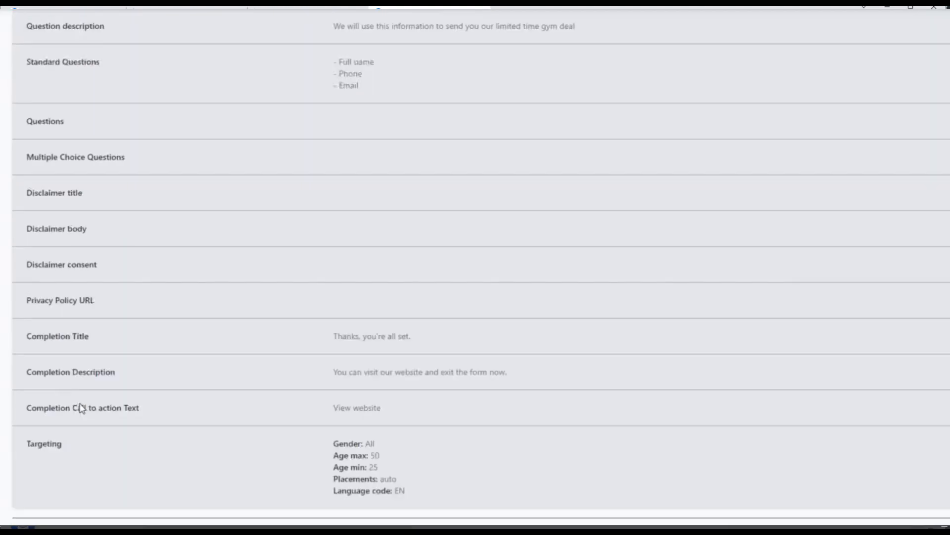
pyautogui.scroll(-3)
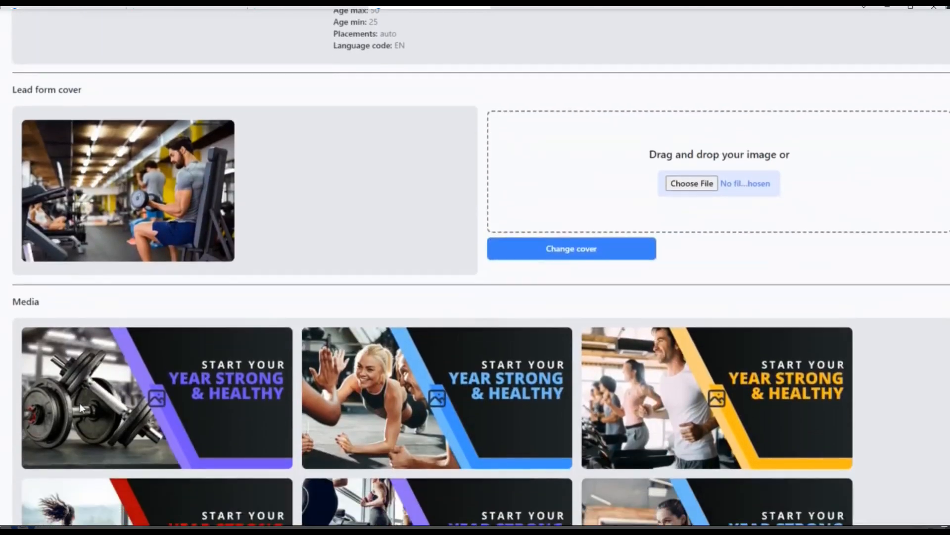
pyautogui.scroll(-3)
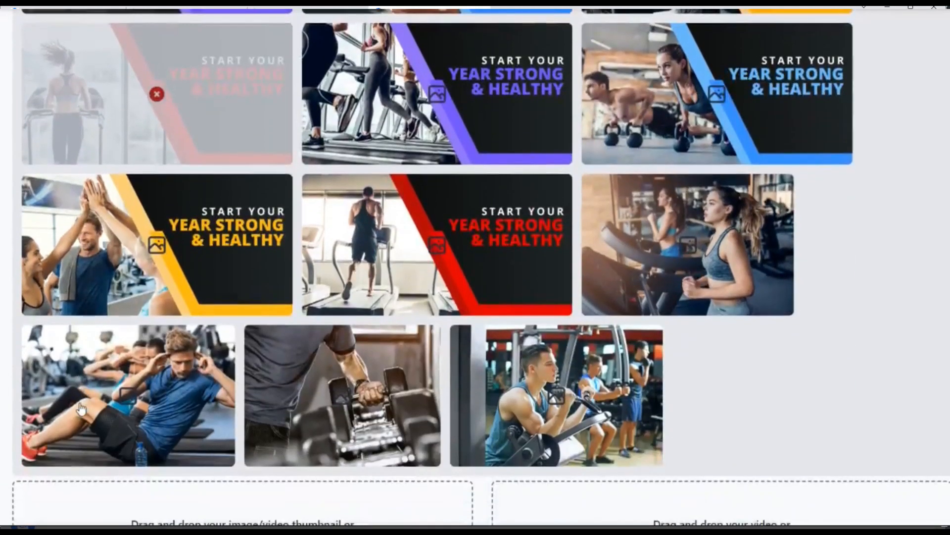
pyautogui.scroll(-3)
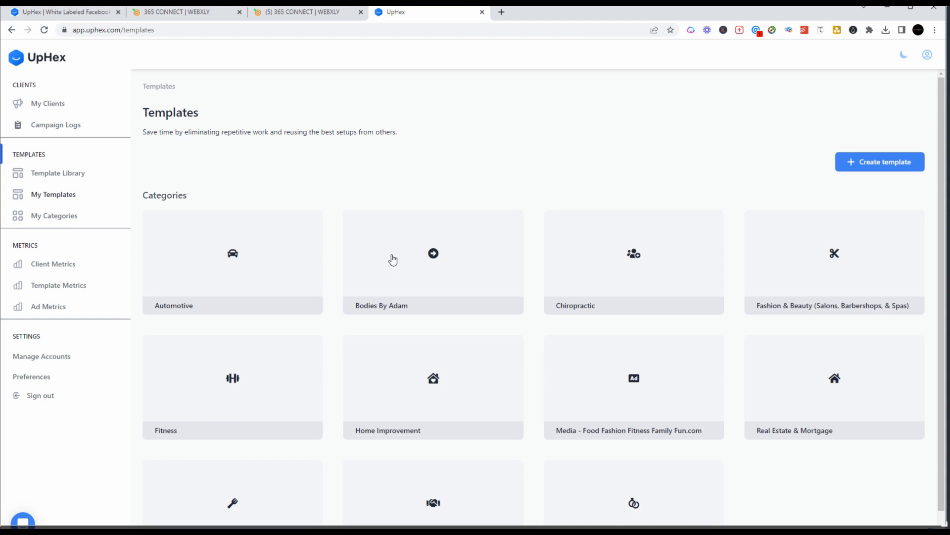
pyautogui.moveTo(236, 253)
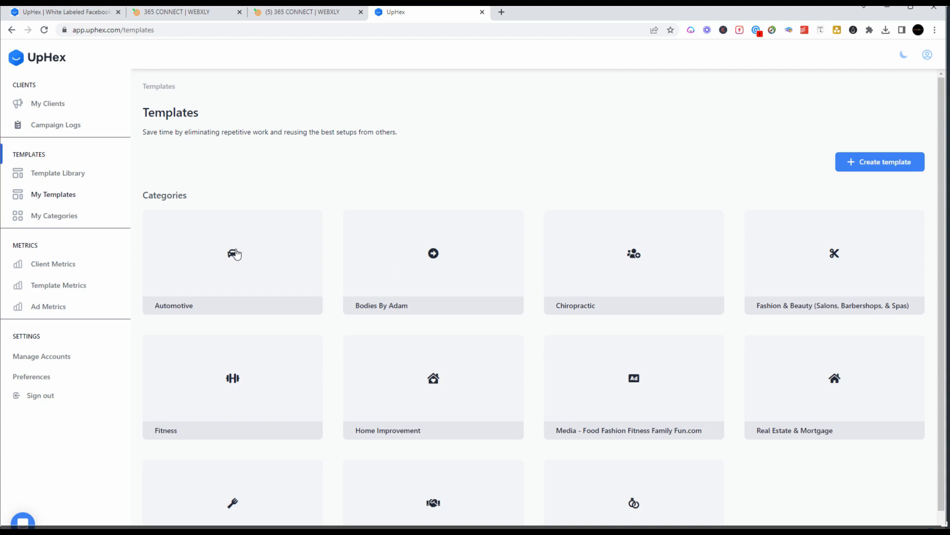
pyautogui.click(54, 216)
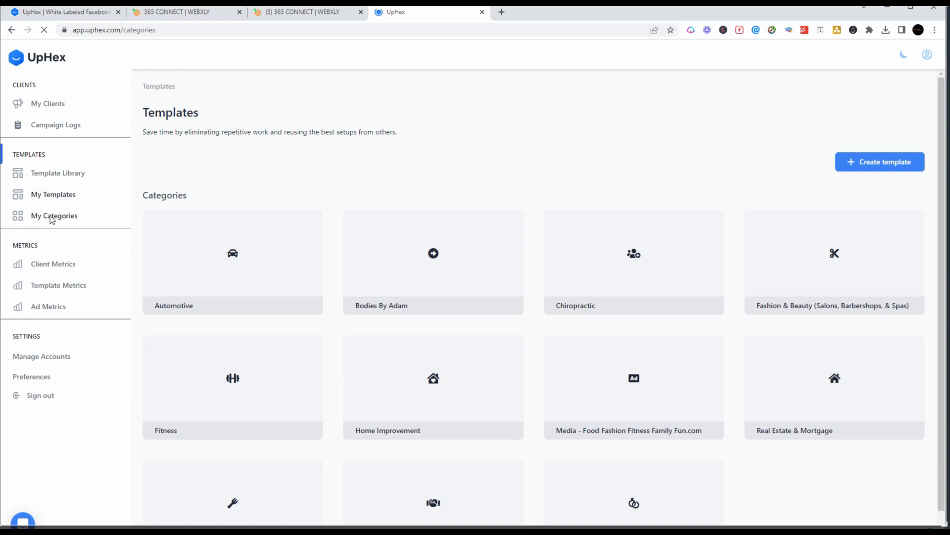
# Step: Load the Automotive and Bodies By Adam category list and start a new category
pyautogui.click(54, 216)
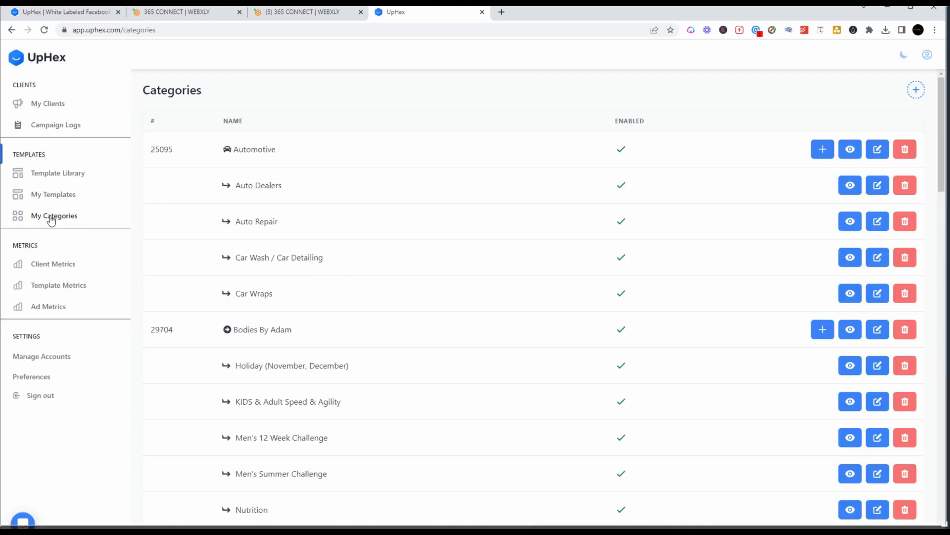
pyautogui.moveTo(72, 207)
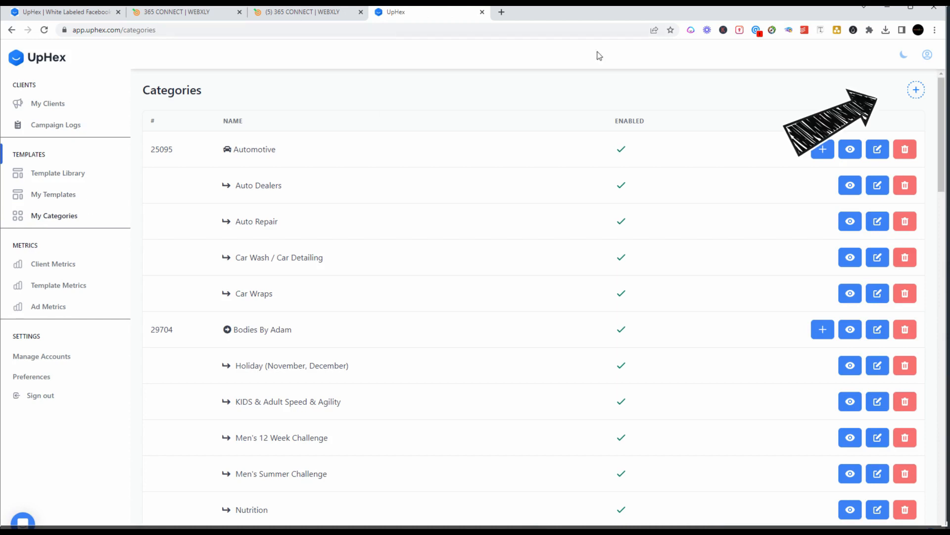
pyautogui.moveTo(916, 89)
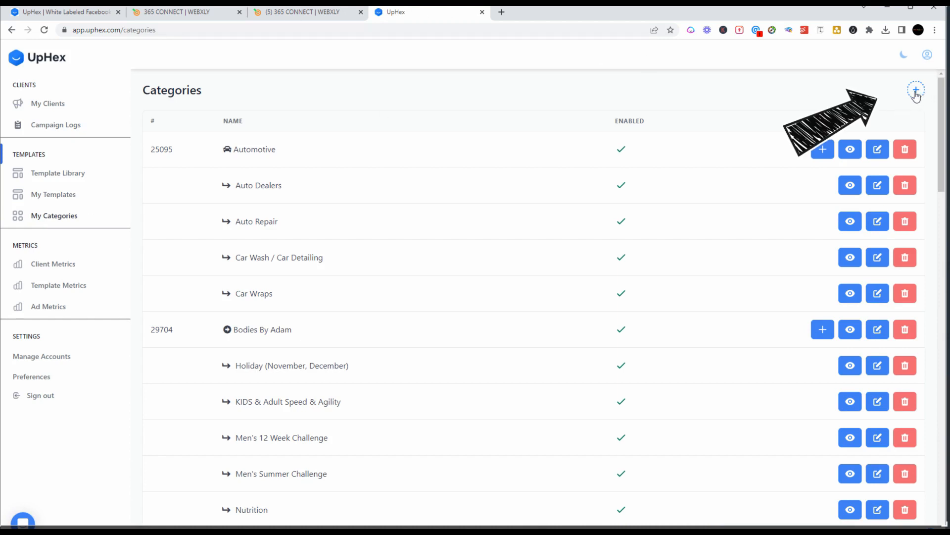
pyautogui.click(916, 90)
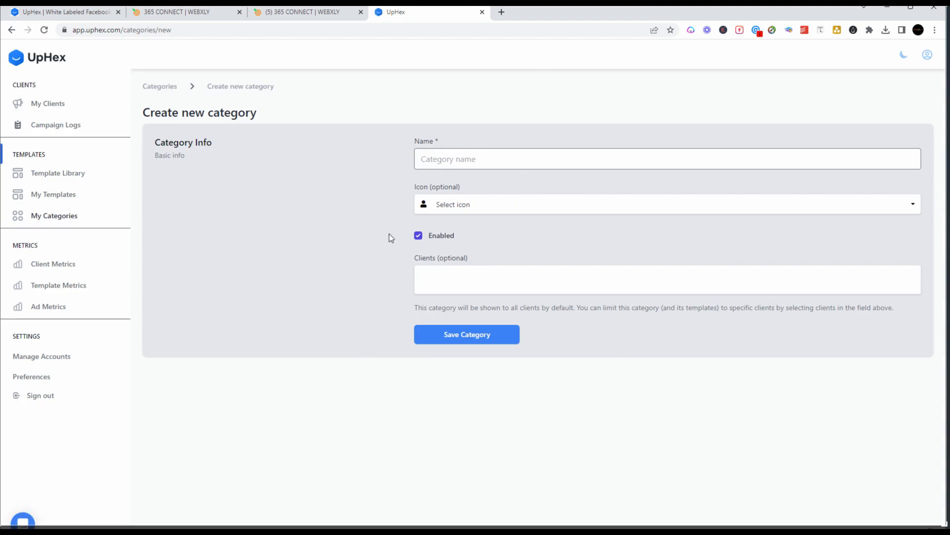
pyautogui.moveTo(381, 216)
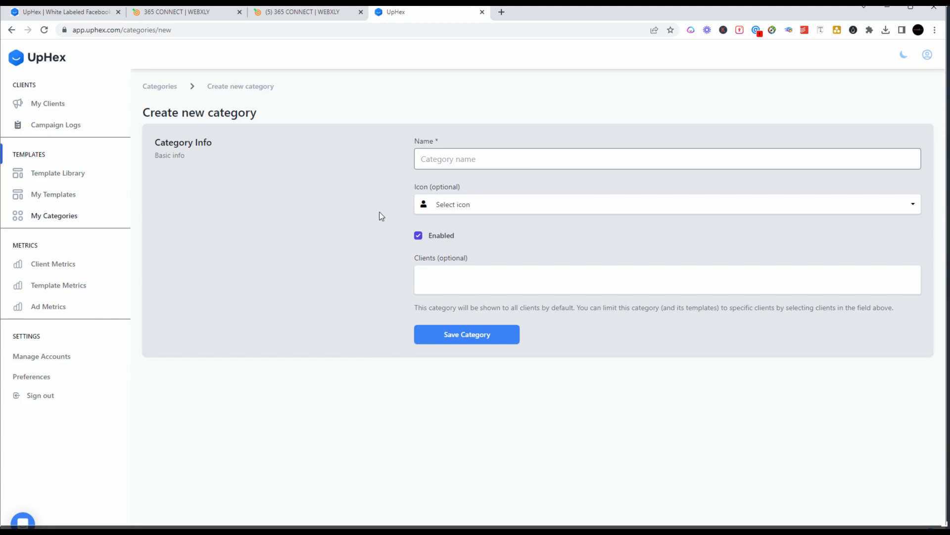
# Step: Uncheck Enabled on the new category and return to the categories list unsaved
pyautogui.click(418, 235)
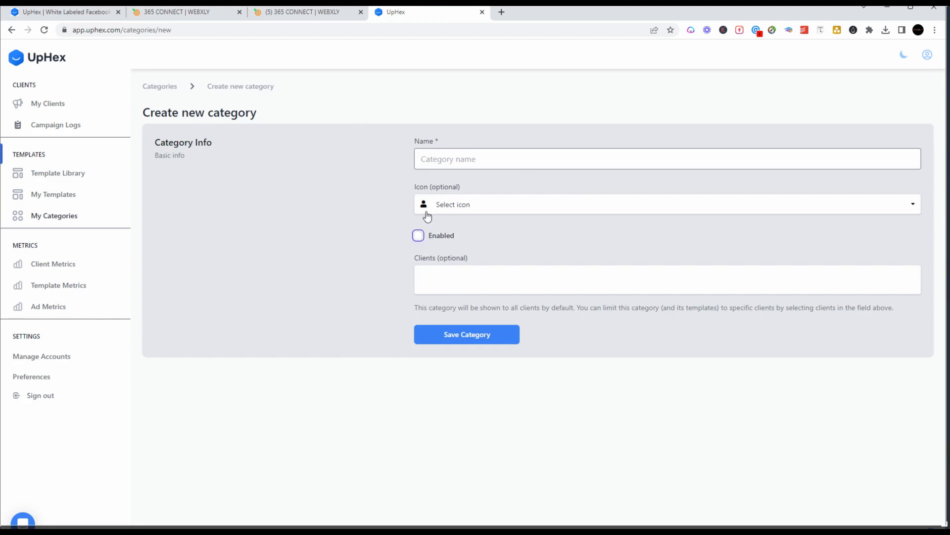
pyautogui.moveTo(407, 193)
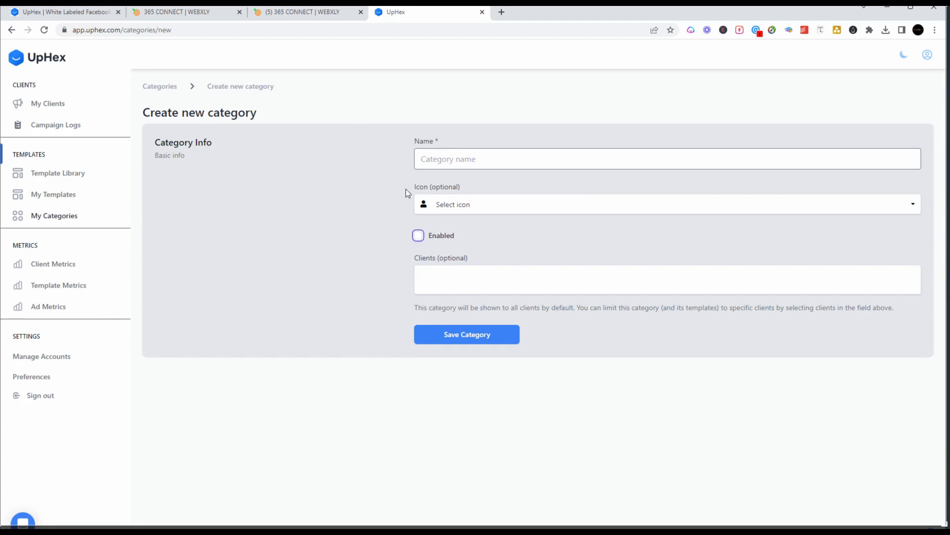
pyautogui.moveTo(169, 98)
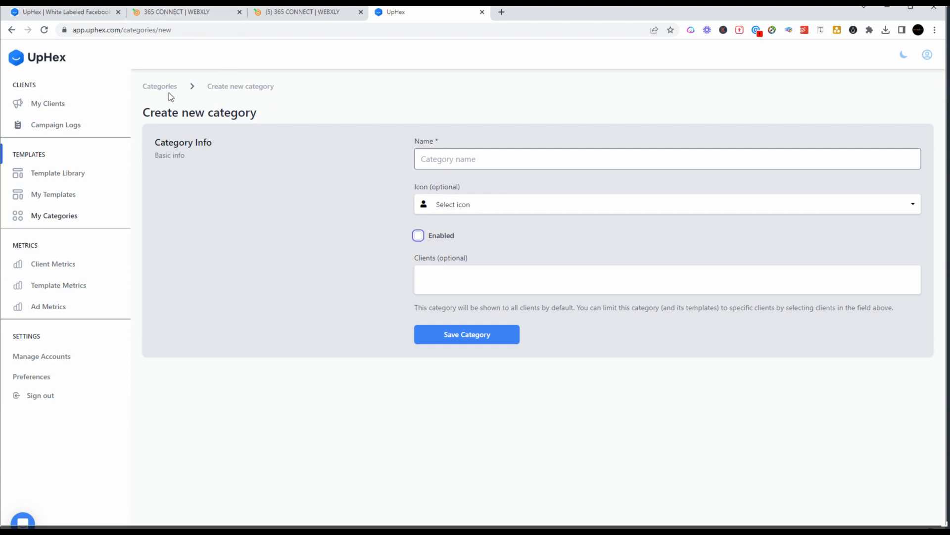
pyautogui.click(54, 215)
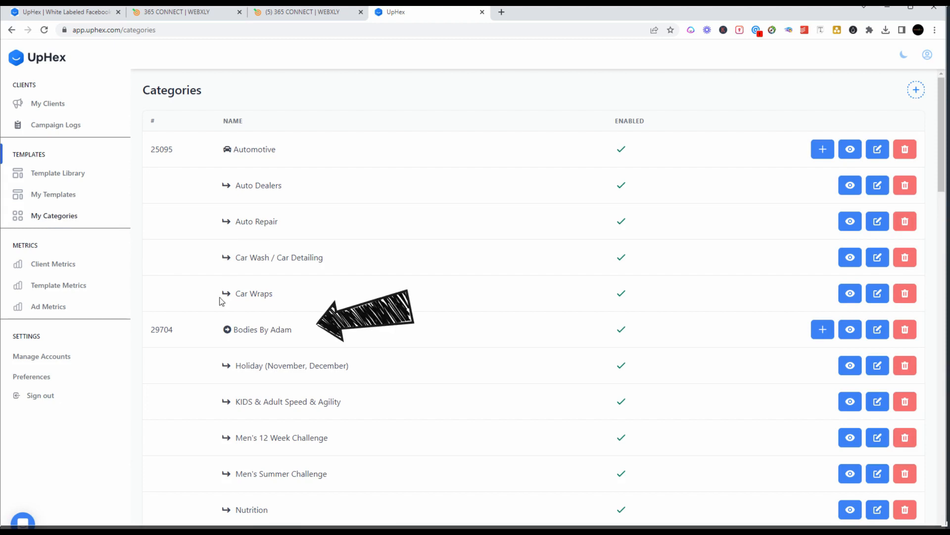
pyautogui.moveTo(554, 331)
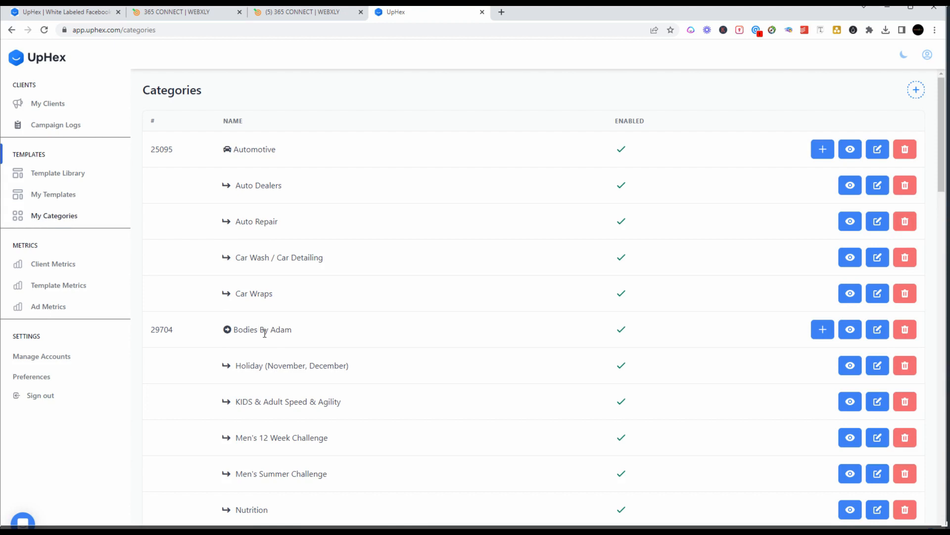
pyautogui.moveTo(92, 268)
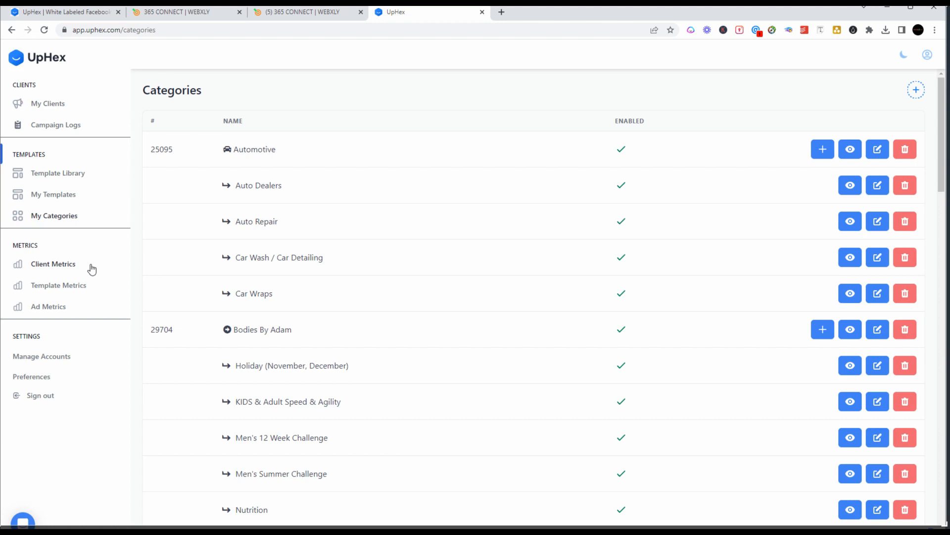
pyautogui.moveTo(272, 357)
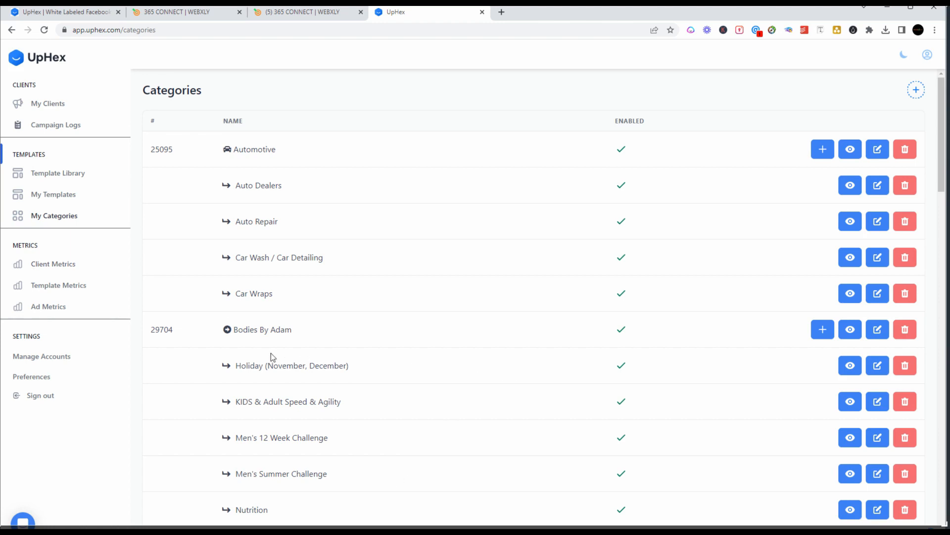
pyautogui.moveTo(316, 352)
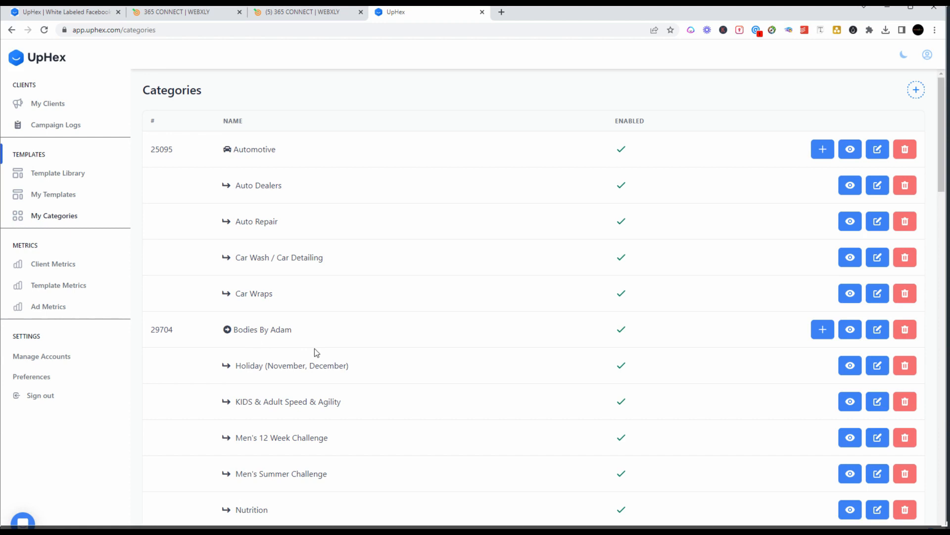
pyautogui.moveTo(115, 220)
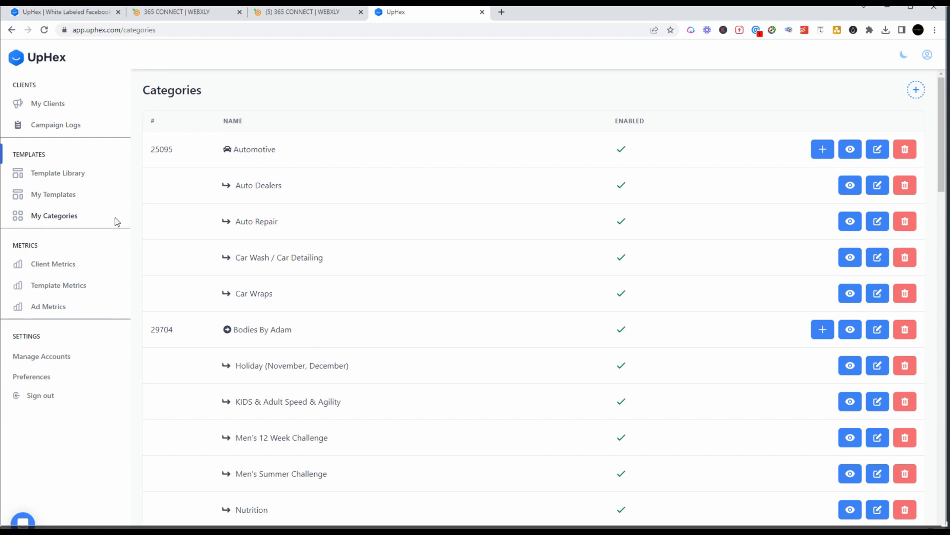
pyautogui.moveTo(235, 102)
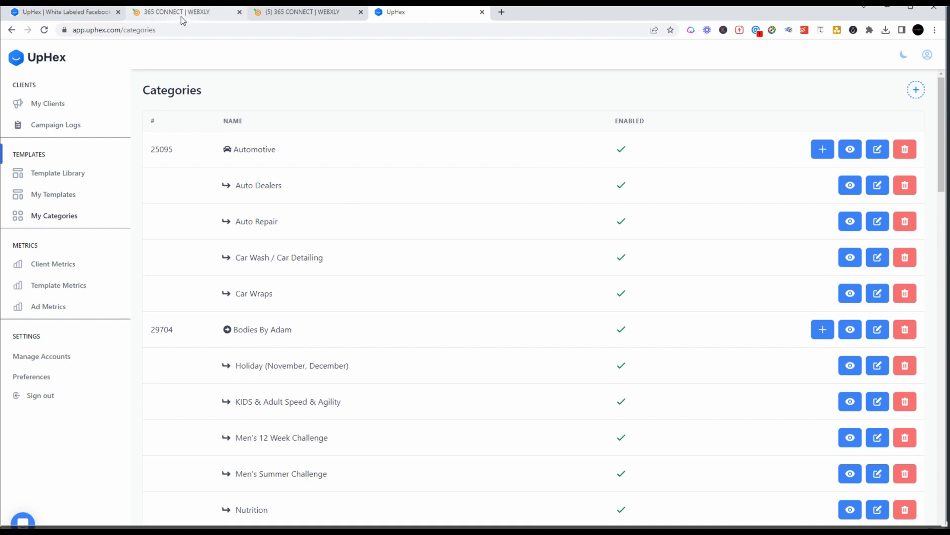
pyautogui.click(179, 12)
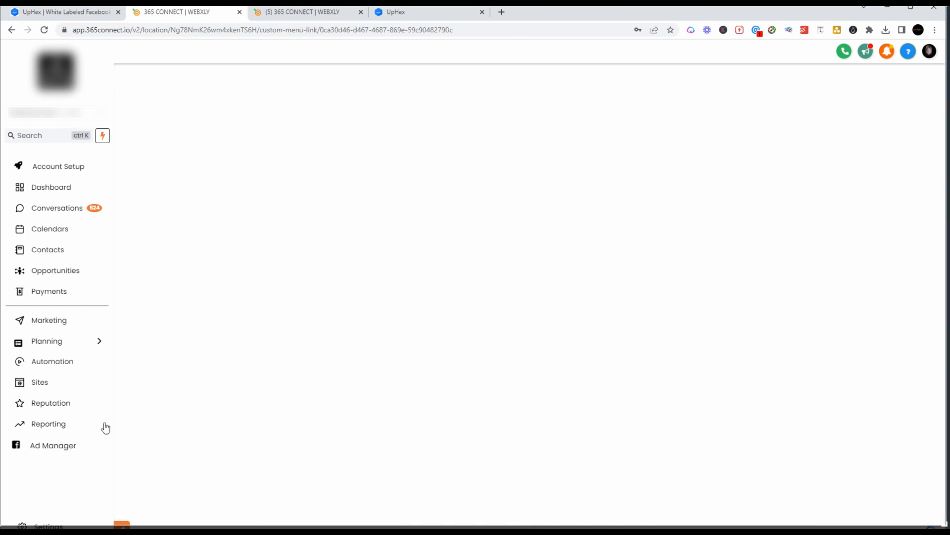
# Step: Start a New Facebook Campaign in Ad Manager, listing Automotive, Bodies By Adam, Chiropractic
pyautogui.click(53, 445)
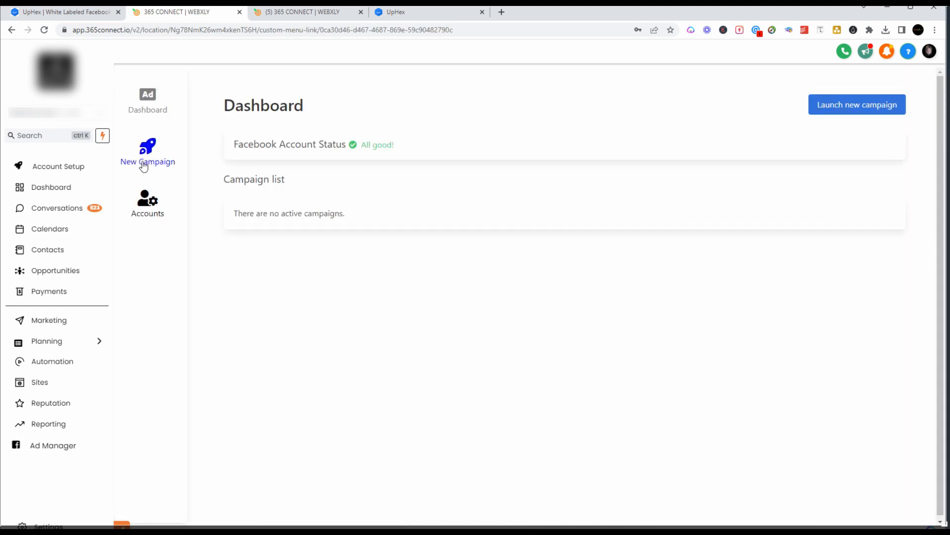
pyautogui.click(147, 148)
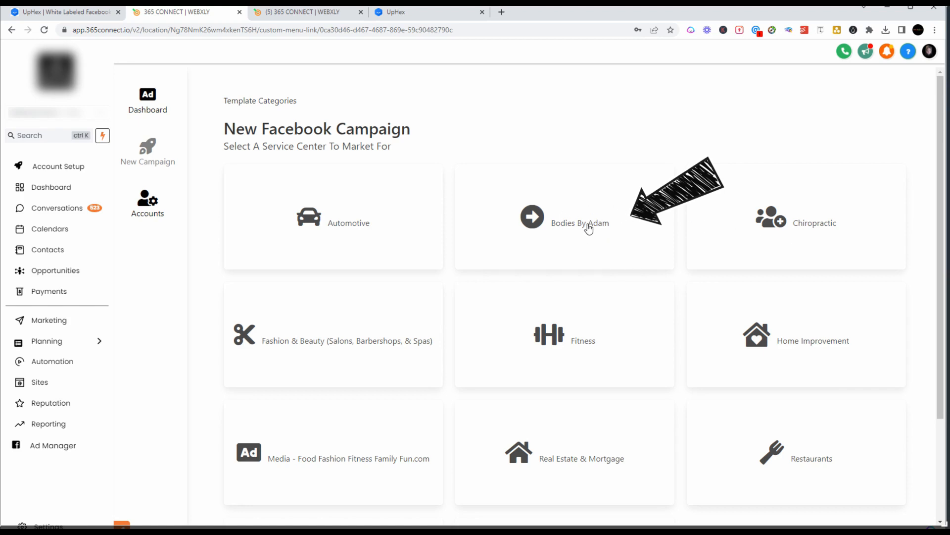
# Step: Show Bodies By Adam subcategories such as Nutrition and Spring Challenge
pyautogui.click(587, 225)
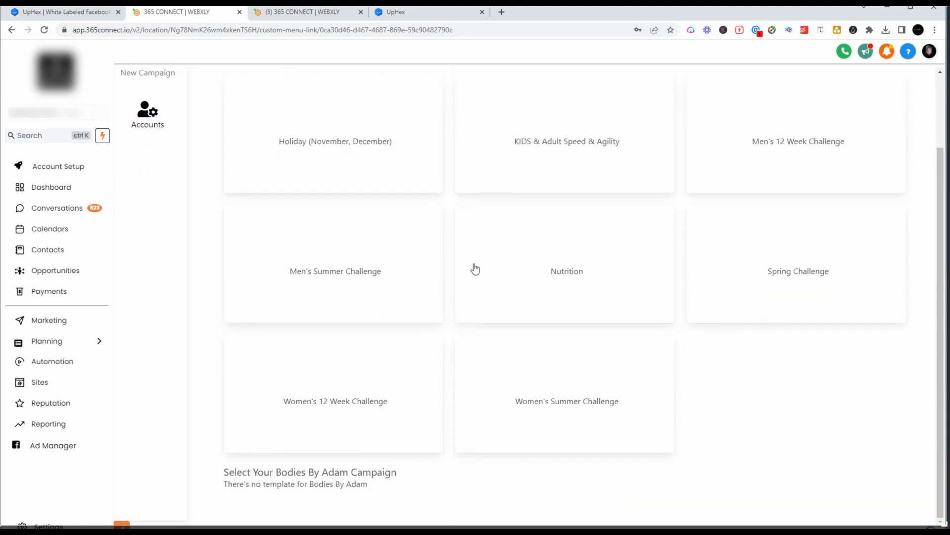
pyautogui.moveTo(401, 188)
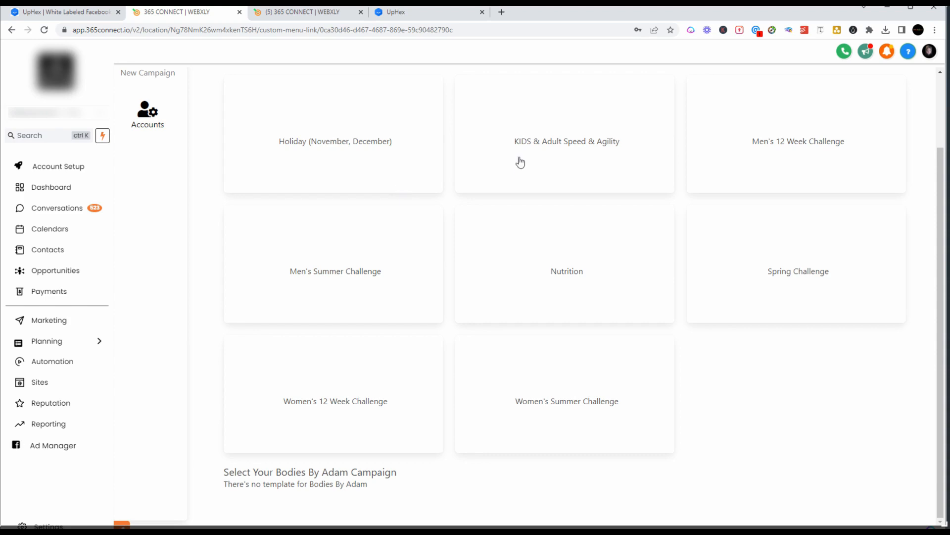
pyautogui.moveTo(602, 202)
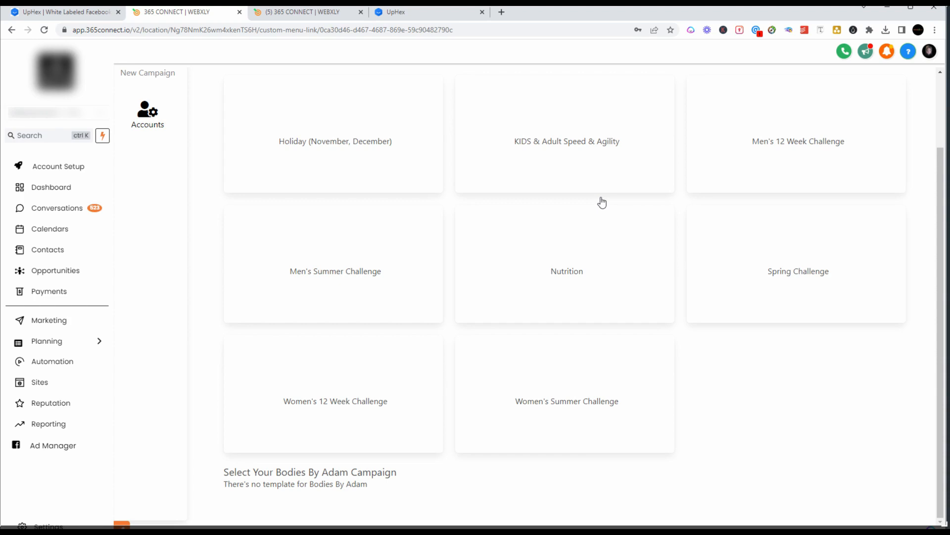
pyautogui.moveTo(428, 8)
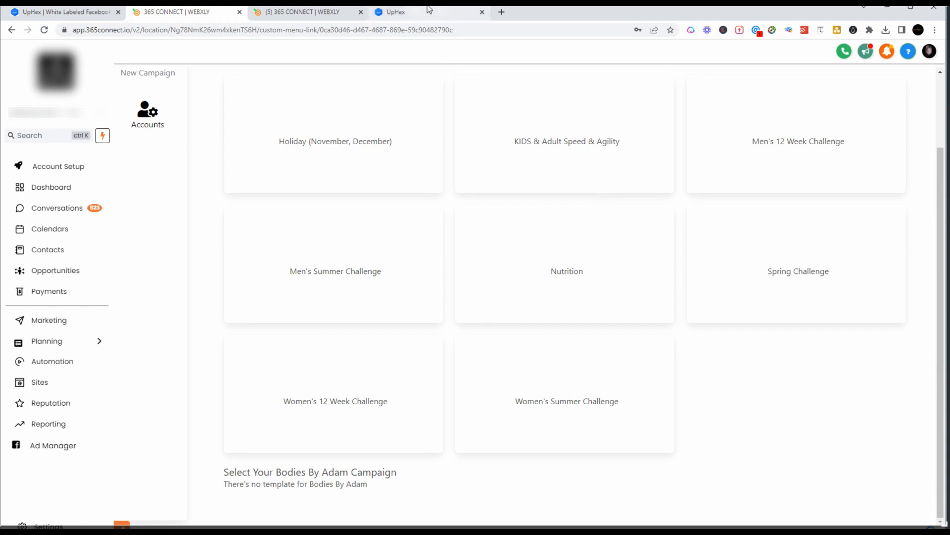
pyautogui.click(394, 12)
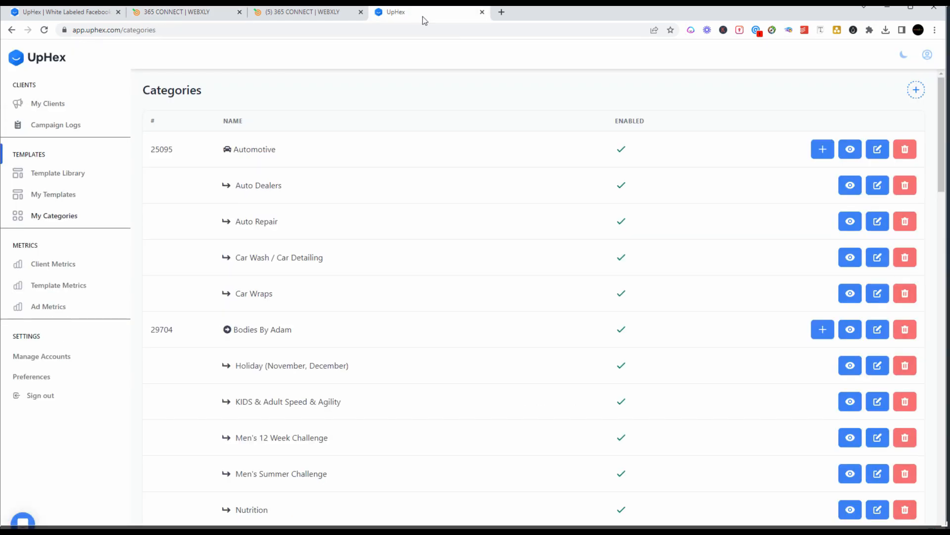
pyautogui.moveTo(57, 346)
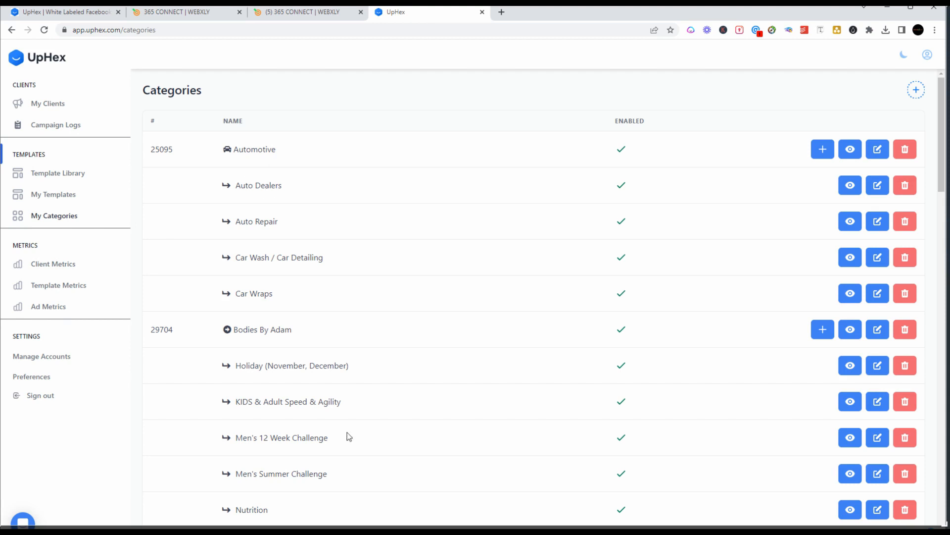
pyautogui.moveTo(342, 299)
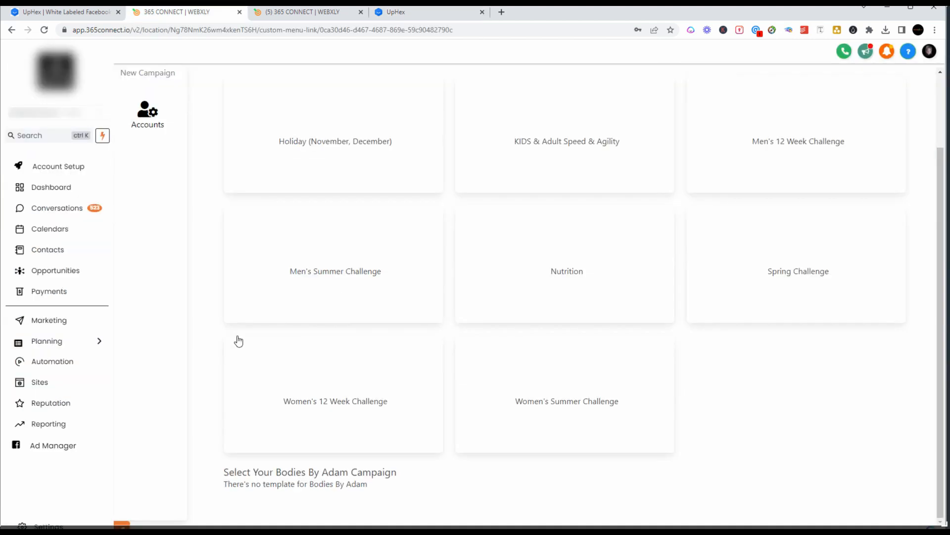
pyautogui.moveTo(108, 159)
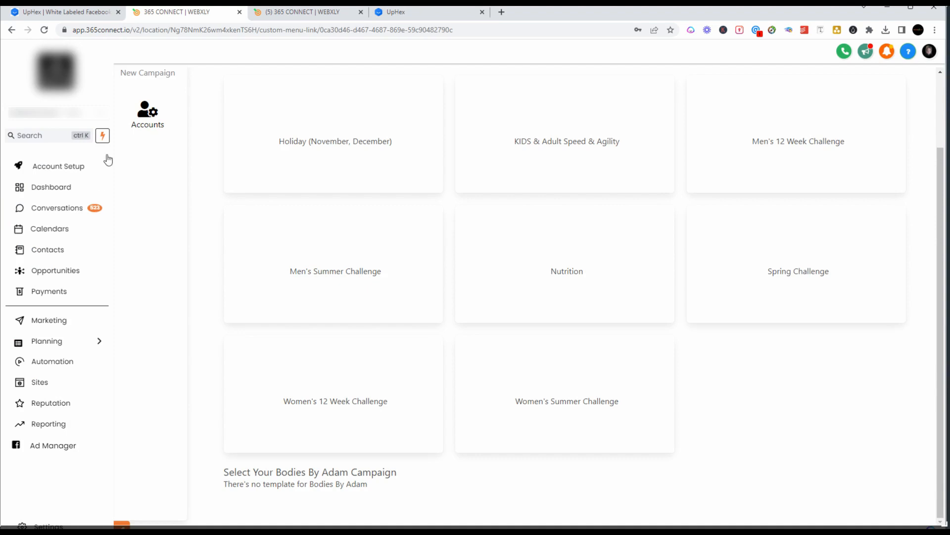
pyautogui.moveTo(55, 366)
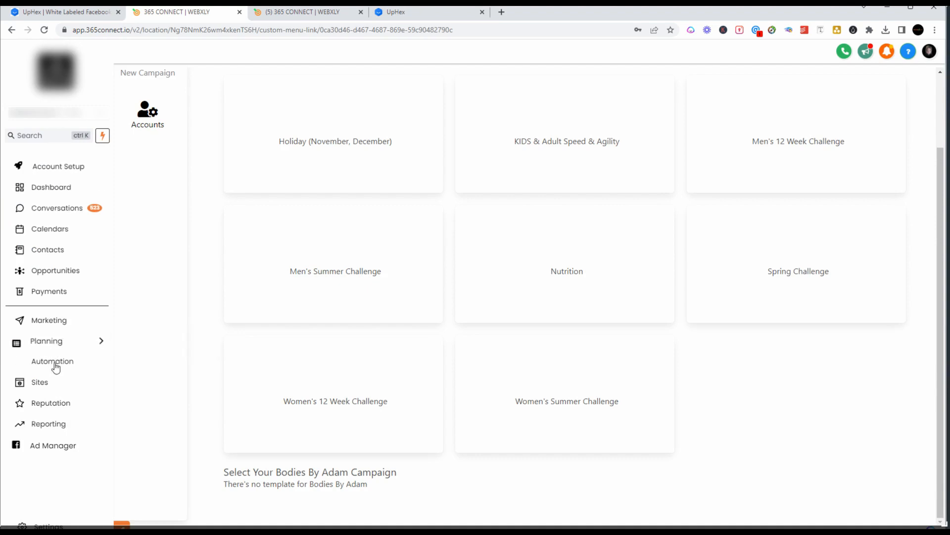
# Step: Show the Workflows page with folders like 01 SALES and Facebook Ads
pyautogui.click(51, 361)
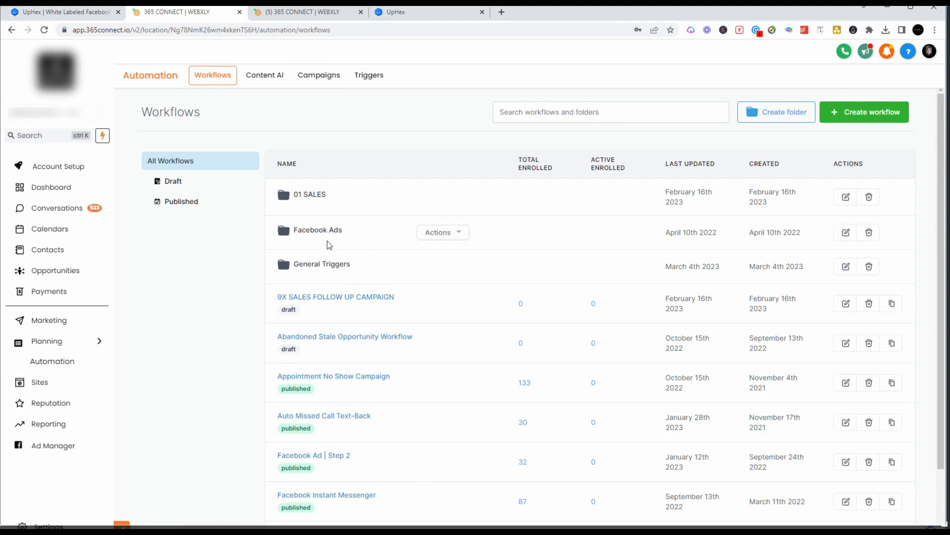
# Step: Open the Facebook Ads workflow folder listing Bridal Body Challenge and Women's 12 Week Challenge
pyautogui.click(318, 230)
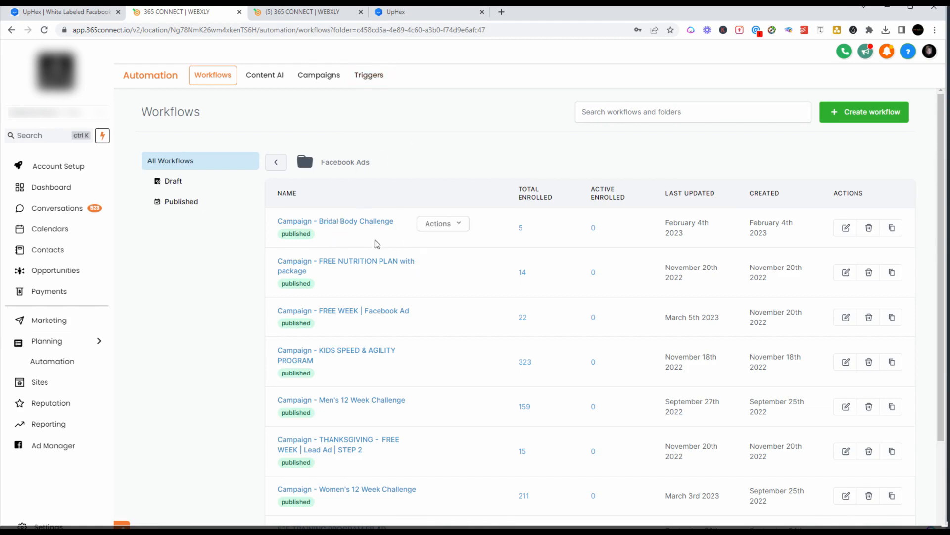
pyautogui.moveTo(355, 258)
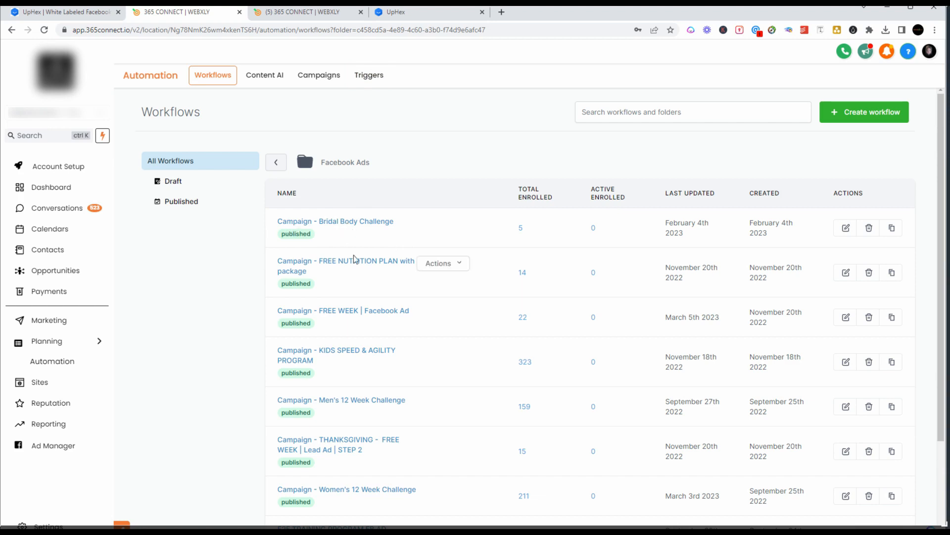
pyautogui.moveTo(355, 260)
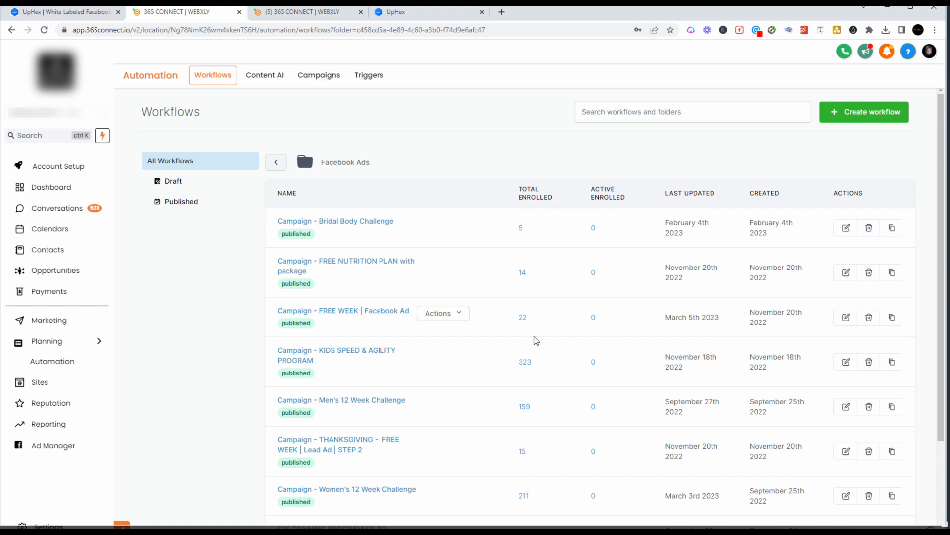
pyautogui.moveTo(193, 261)
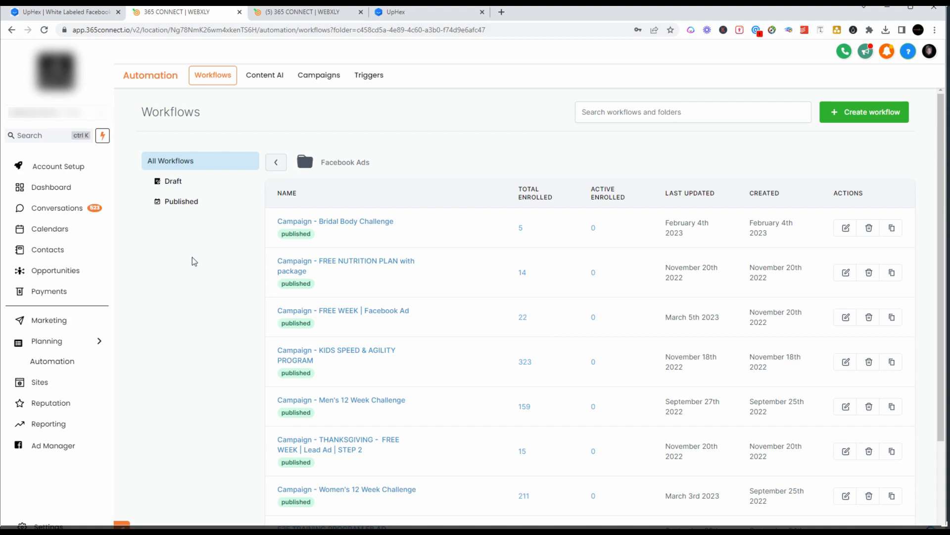
pyautogui.moveTo(387, 276)
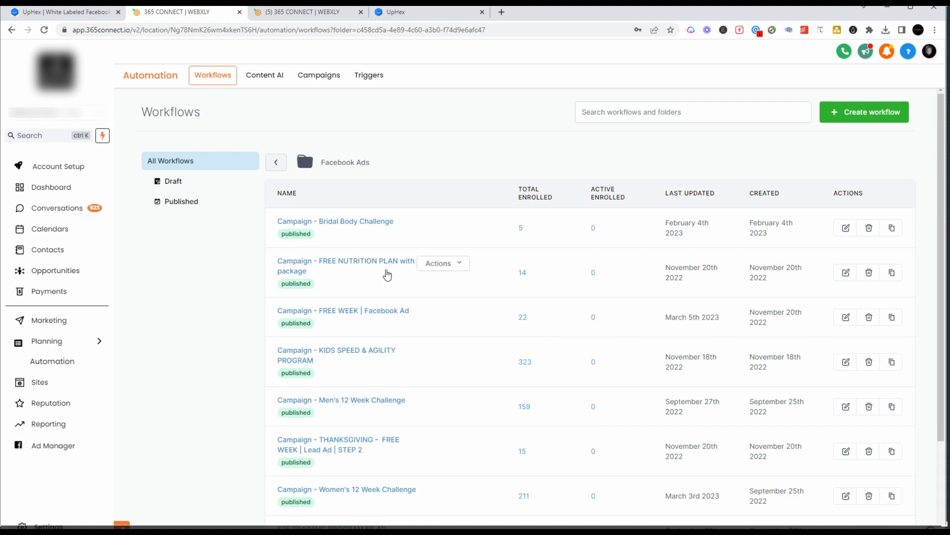
pyautogui.moveTo(572, 282)
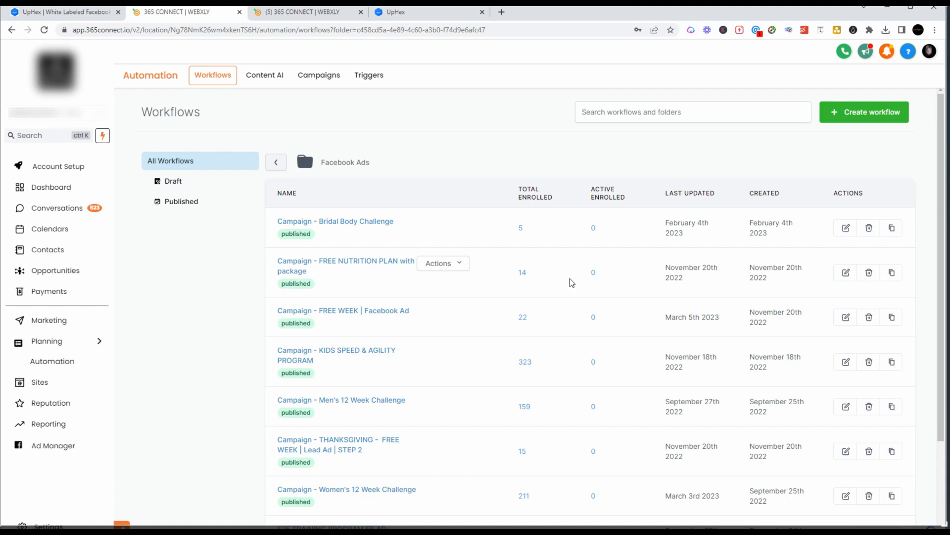
pyautogui.moveTo(525, 279)
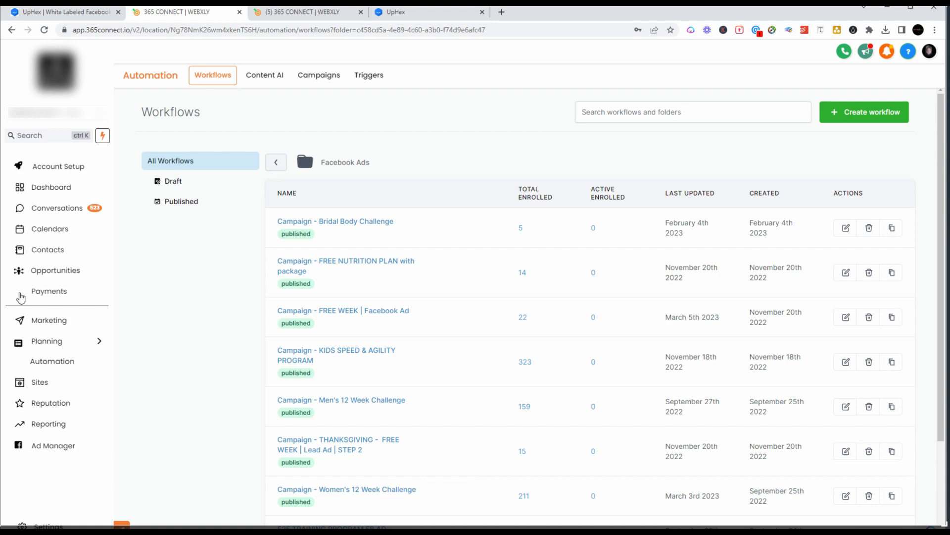
pyautogui.moveTo(39, 281)
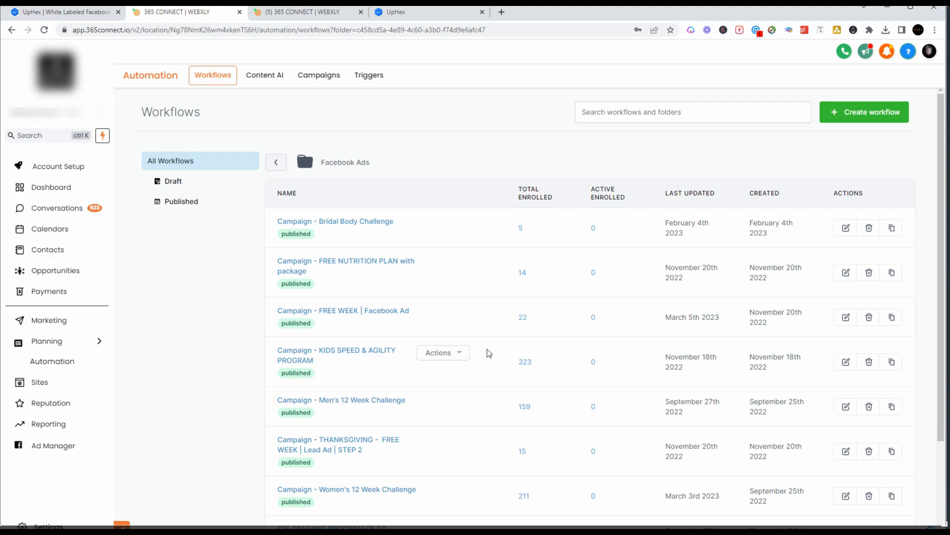
pyautogui.moveTo(320, 342)
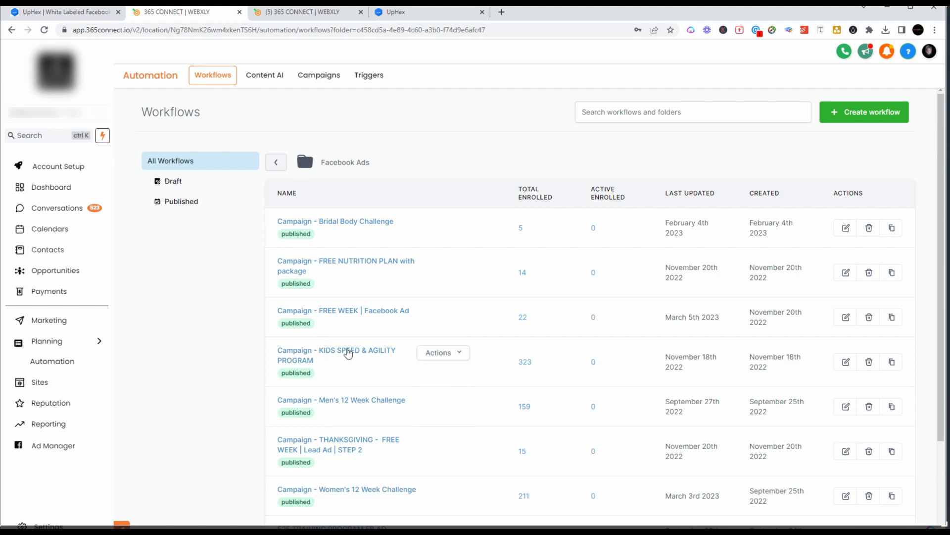
pyautogui.click(336, 352)
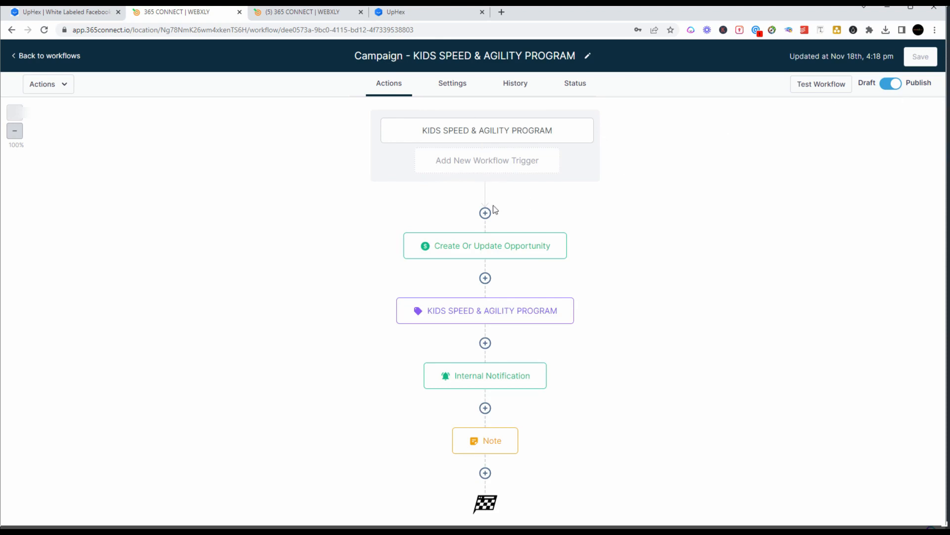
pyautogui.moveTo(485, 364)
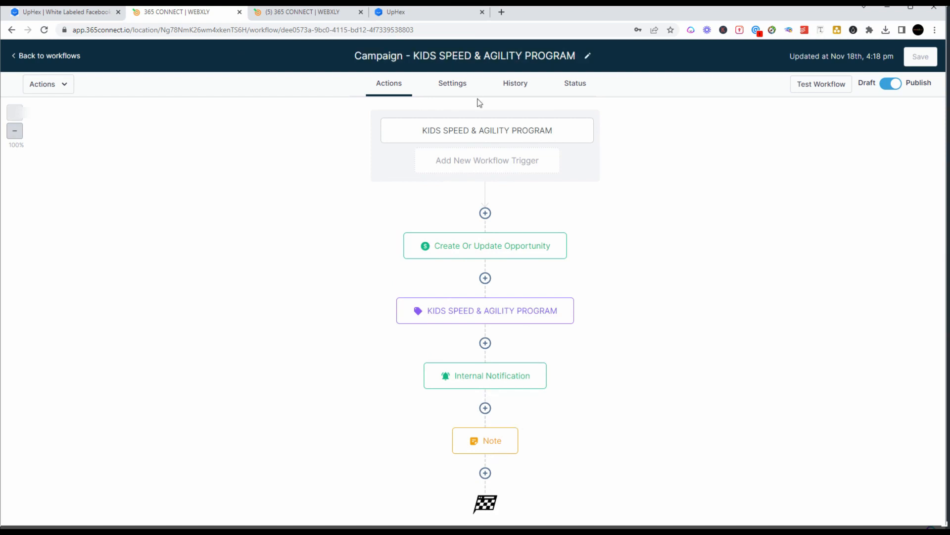
pyautogui.moveTo(519, 98)
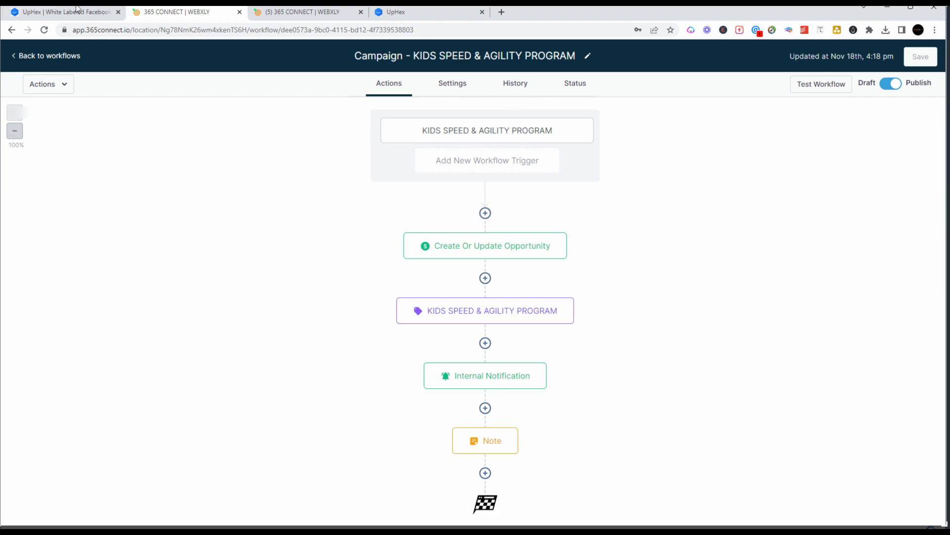
pyautogui.moveTo(64, 59)
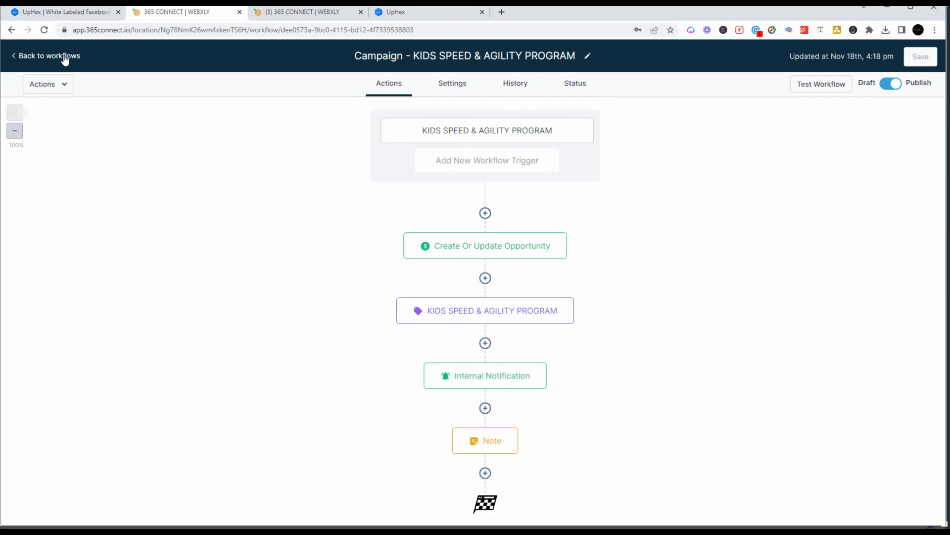
pyautogui.moveTo(31, 53)
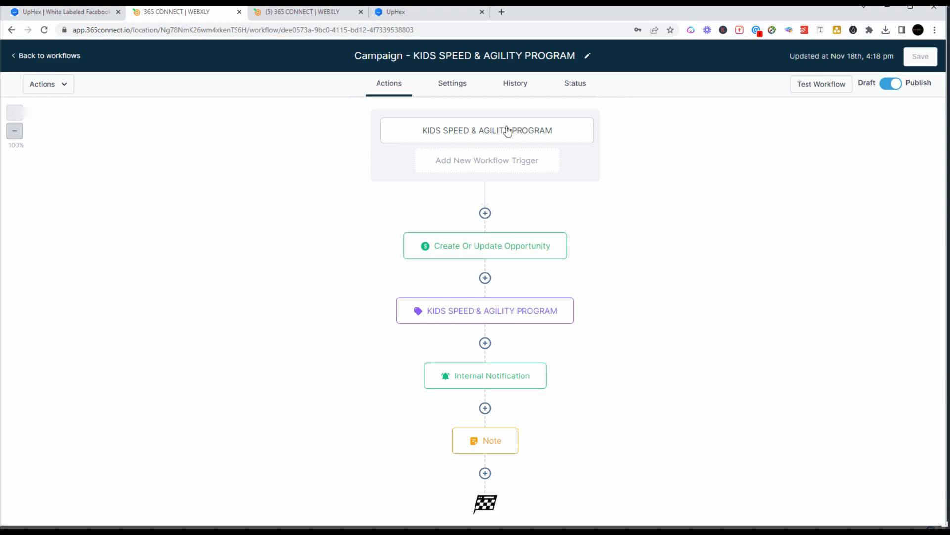
pyautogui.click(486, 130)
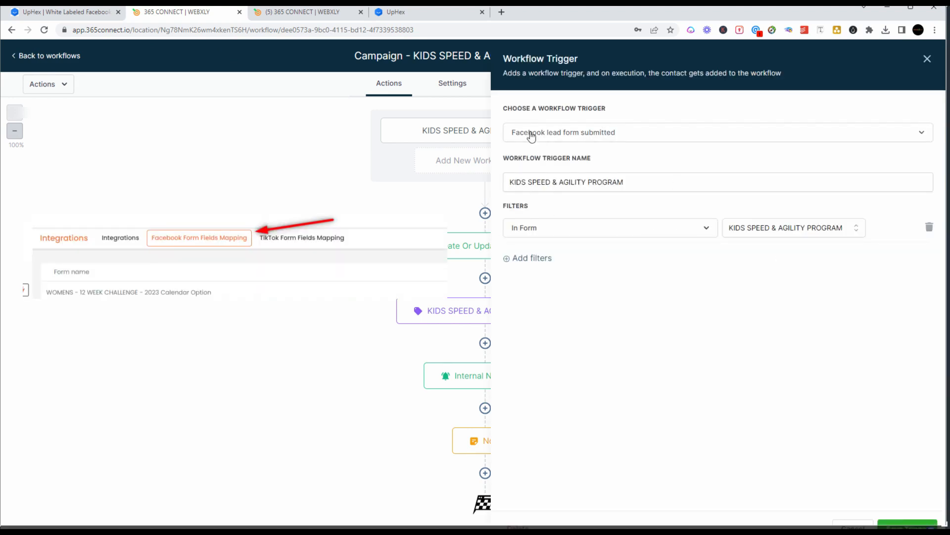
pyautogui.moveTo(735, 241)
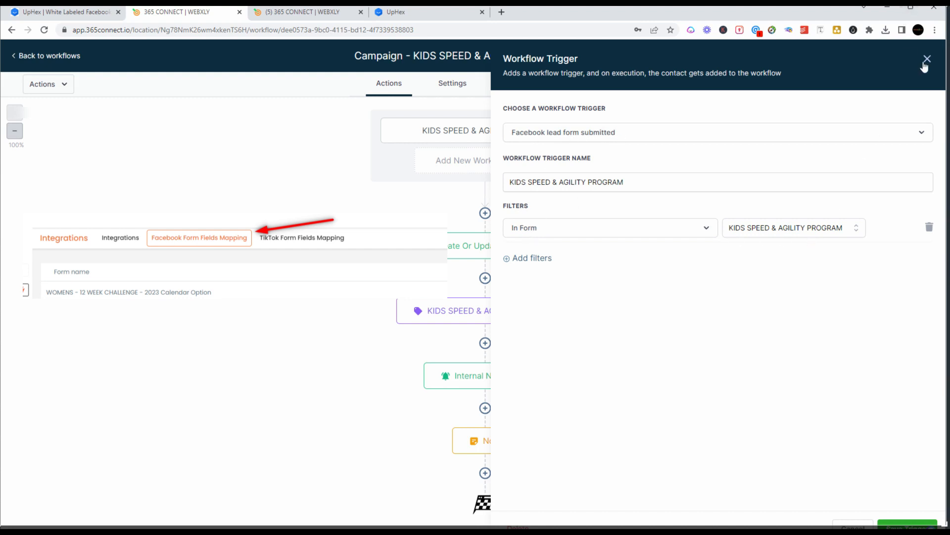
pyautogui.click(927, 59)
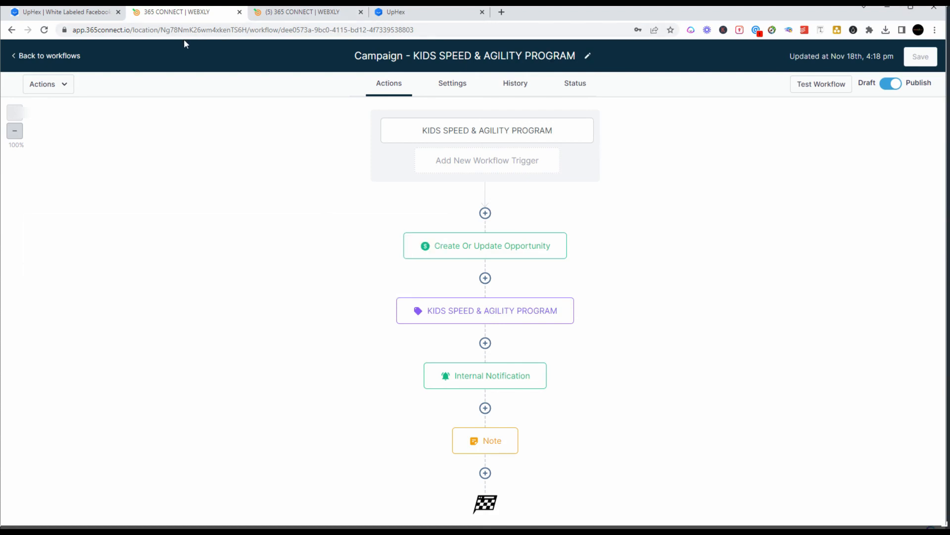
pyautogui.moveTo(56, 59)
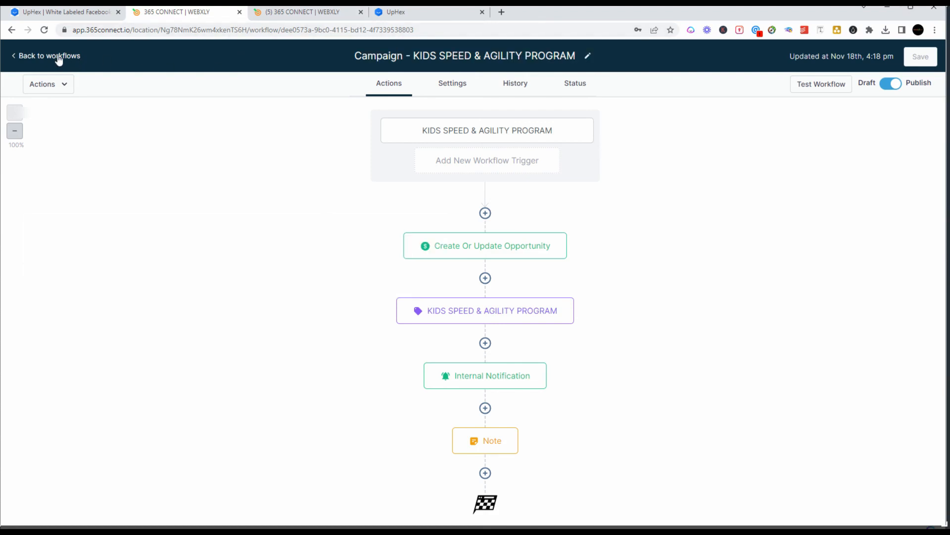
pyautogui.click(48, 55)
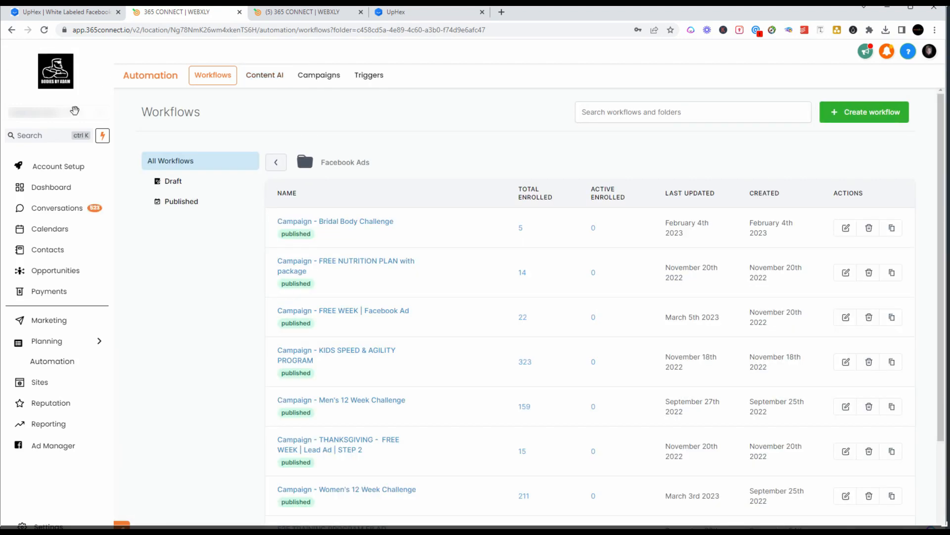
# Step: Switch to the UpHex tab showing My Categories with the Bodies By Adam subcategories
pyautogui.click(303, 12)
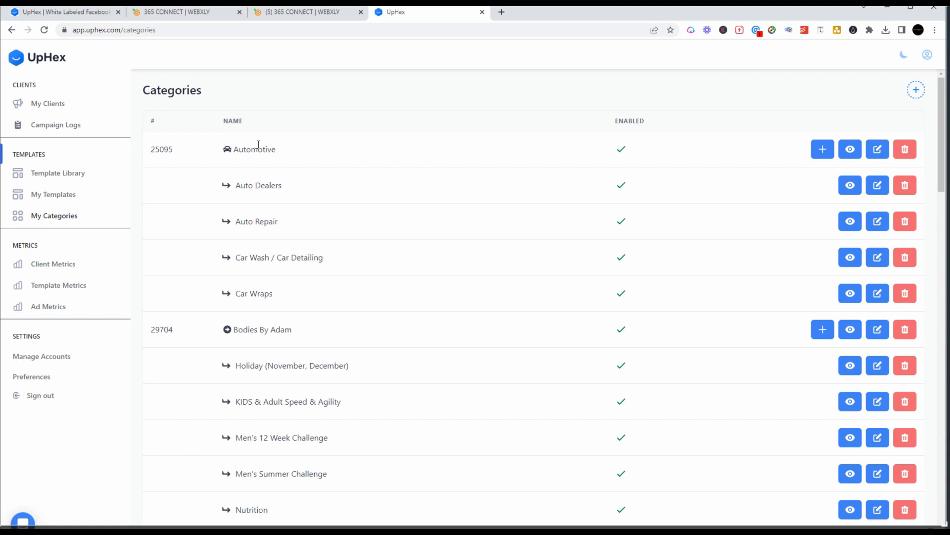
pyautogui.moveTo(45, 230)
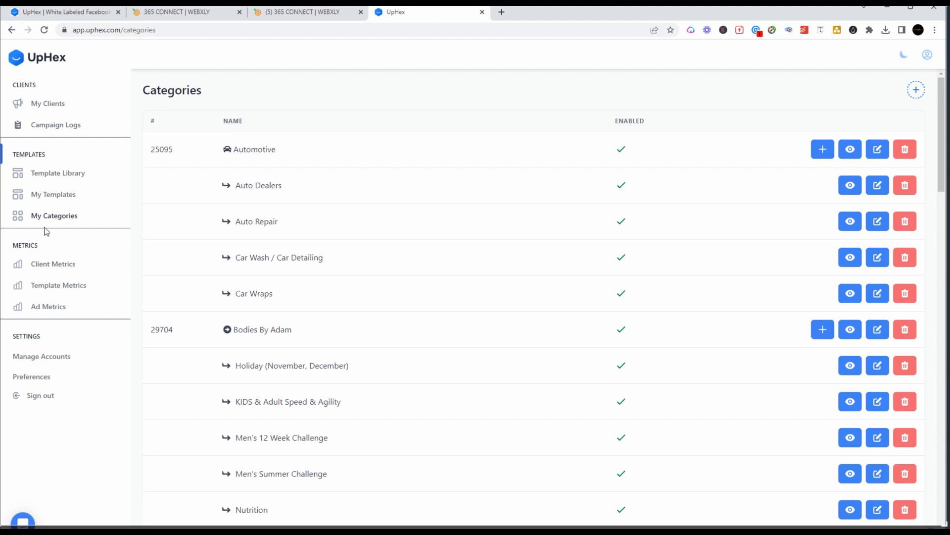
pyautogui.moveTo(94, 190)
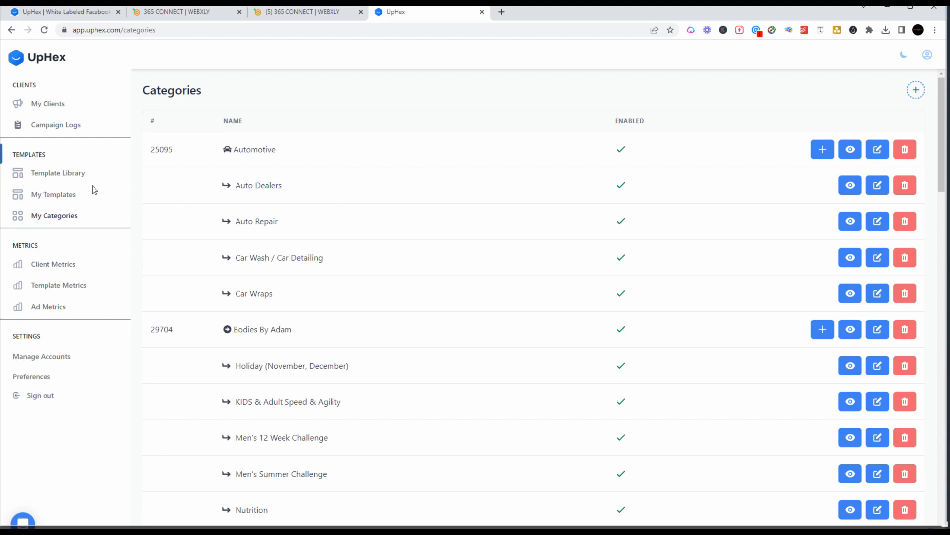
pyautogui.moveTo(94, 189)
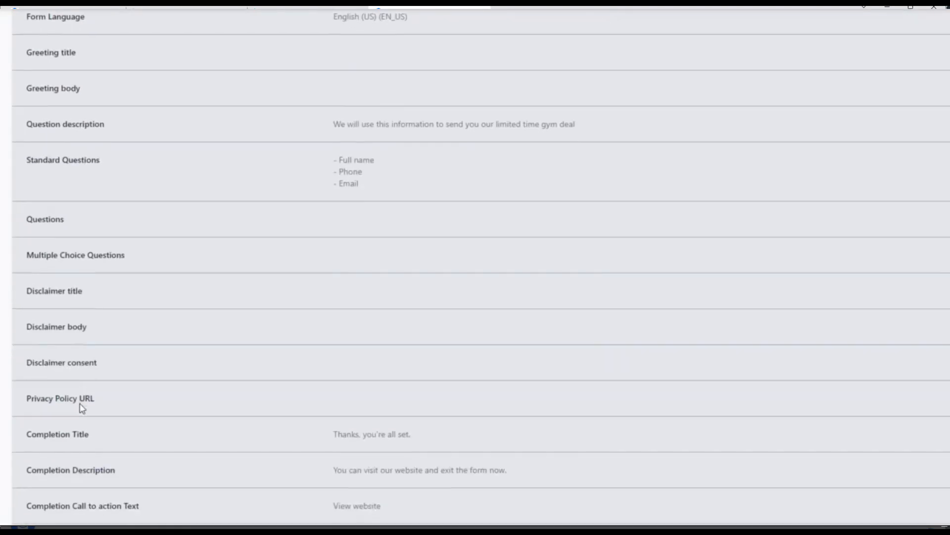
# Step: Scroll through the template's lead form cover and gym ad media
pyautogui.scroll(-3)
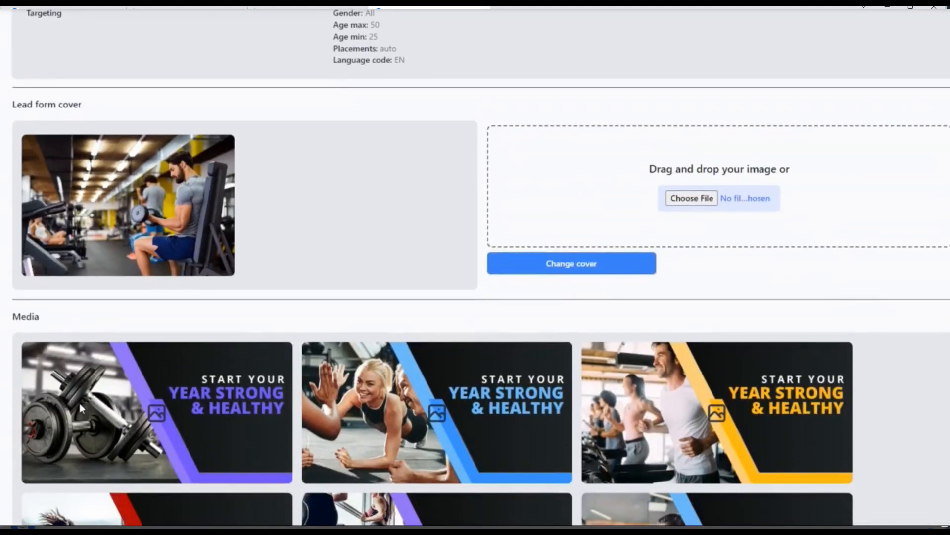
pyautogui.scroll(-3)
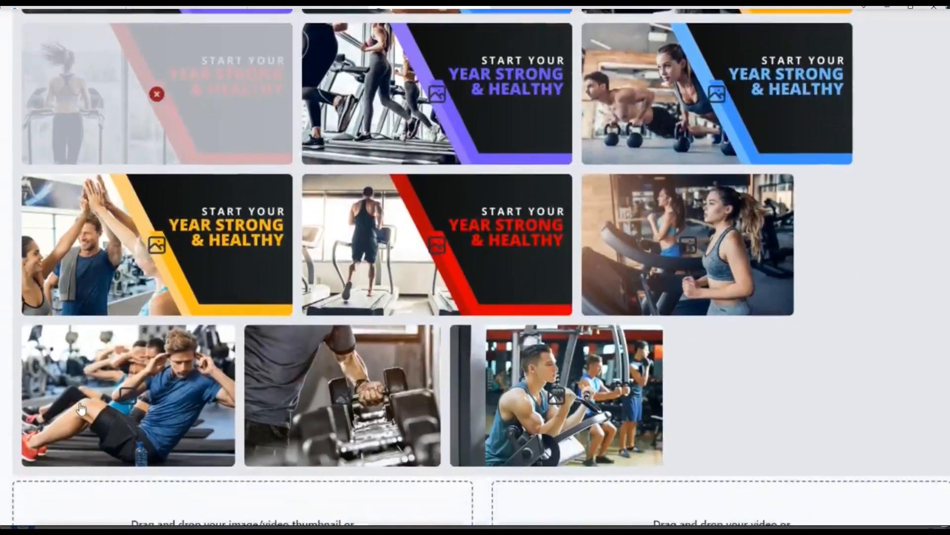
pyautogui.scroll(-3)
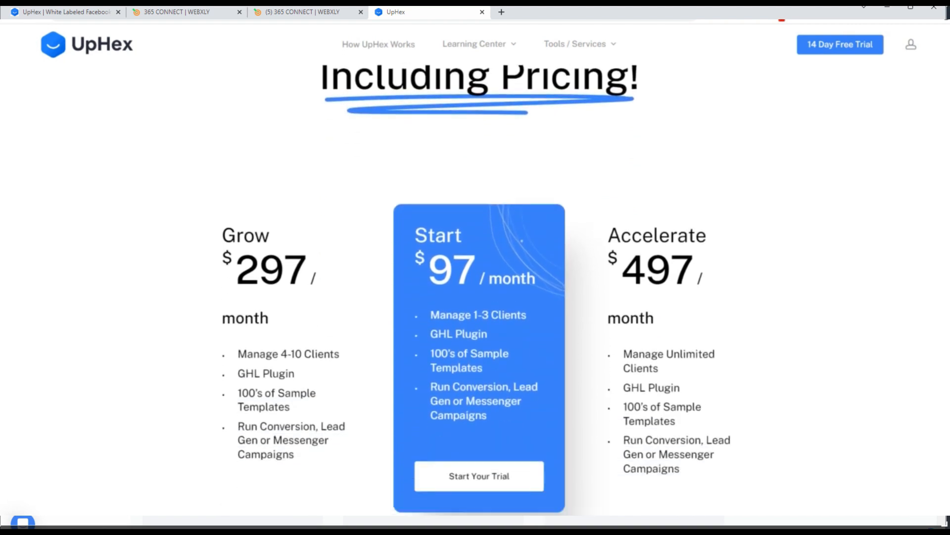
pyautogui.scroll(-3)
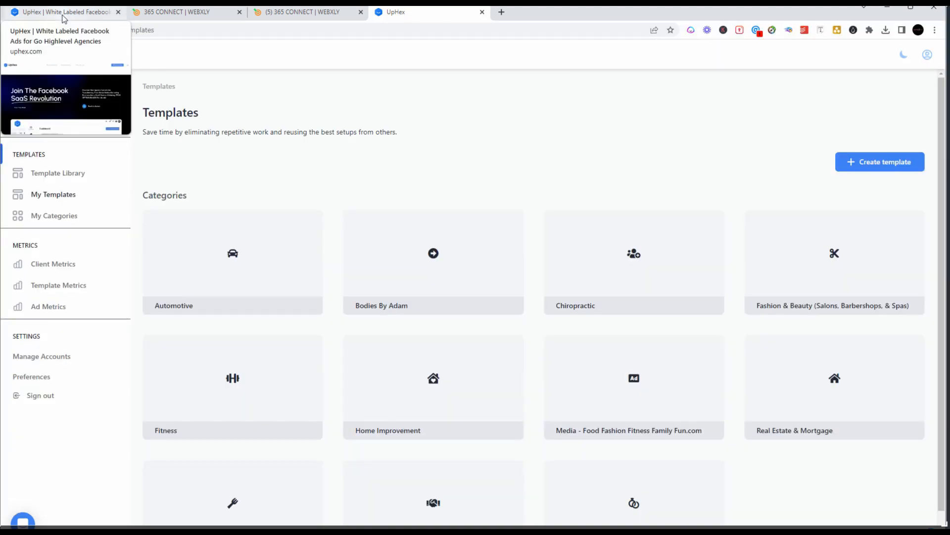
pyautogui.moveTo(100, 183)
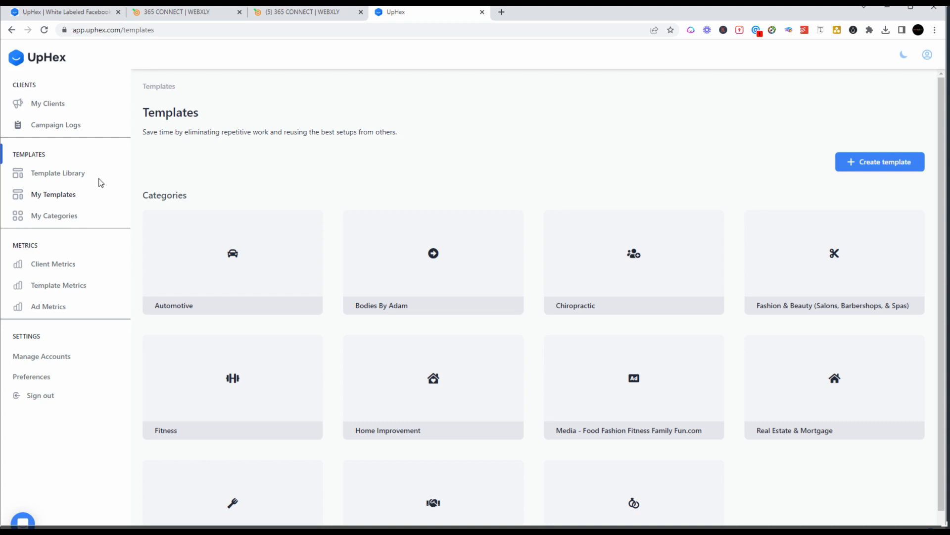
pyautogui.moveTo(129, 291)
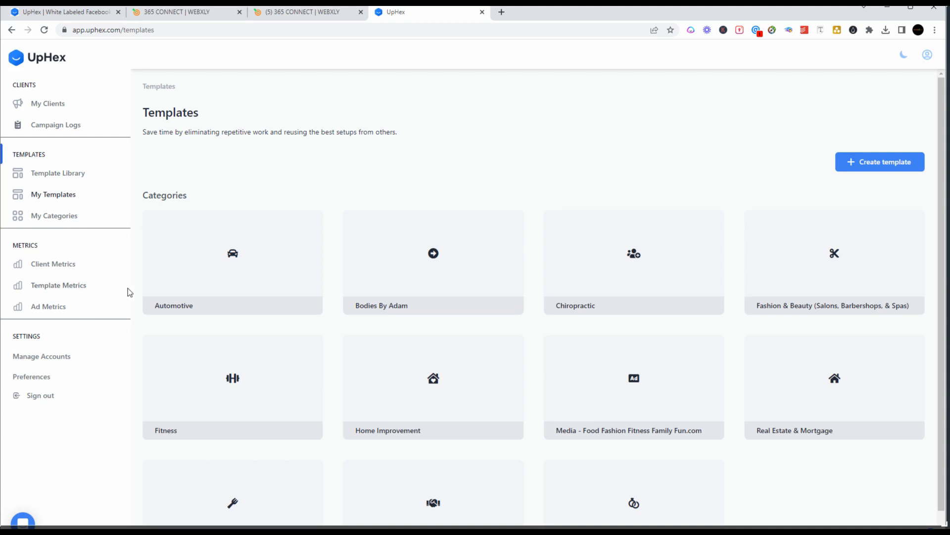
pyautogui.moveTo(54, 185)
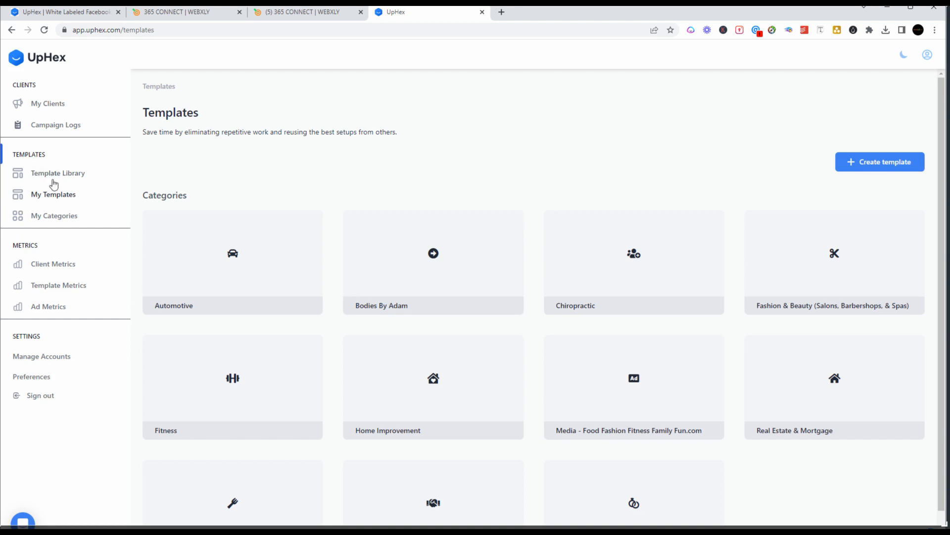
pyautogui.moveTo(10, 31)
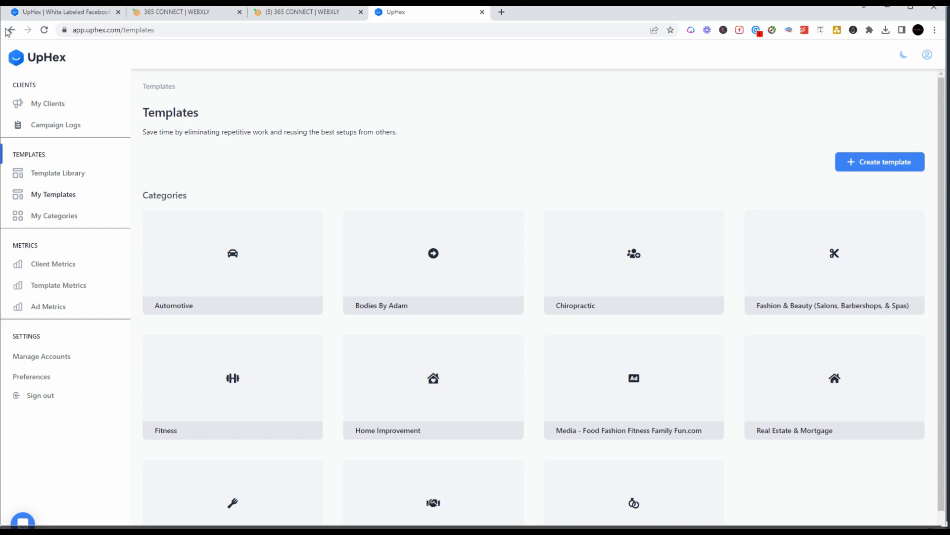
# Step: Go back to the uphex.com page offering the 14-day free trial
pyautogui.click(60, 13)
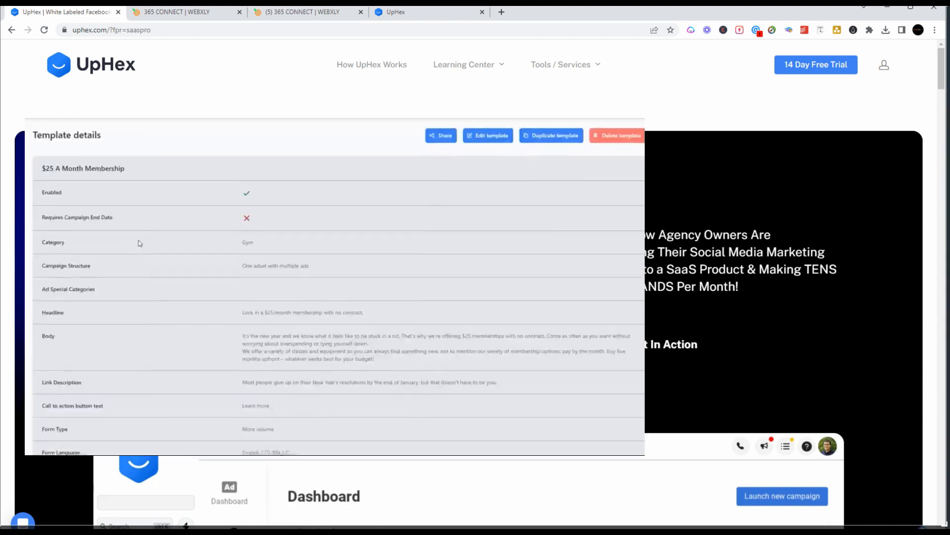
# Step: Scroll through the template details overlay's lead form and media sections
pyautogui.scroll(-3)
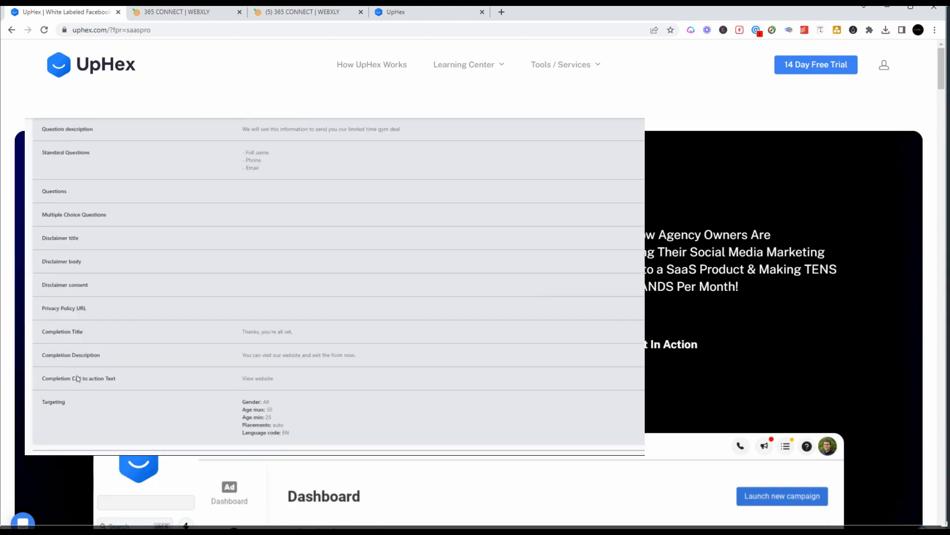
pyautogui.scroll(-3)
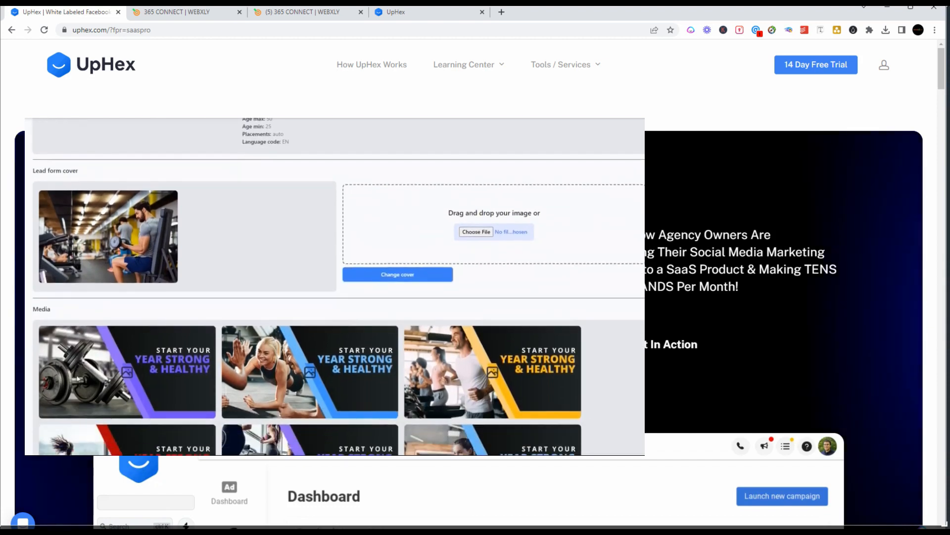
pyautogui.scroll(-3)
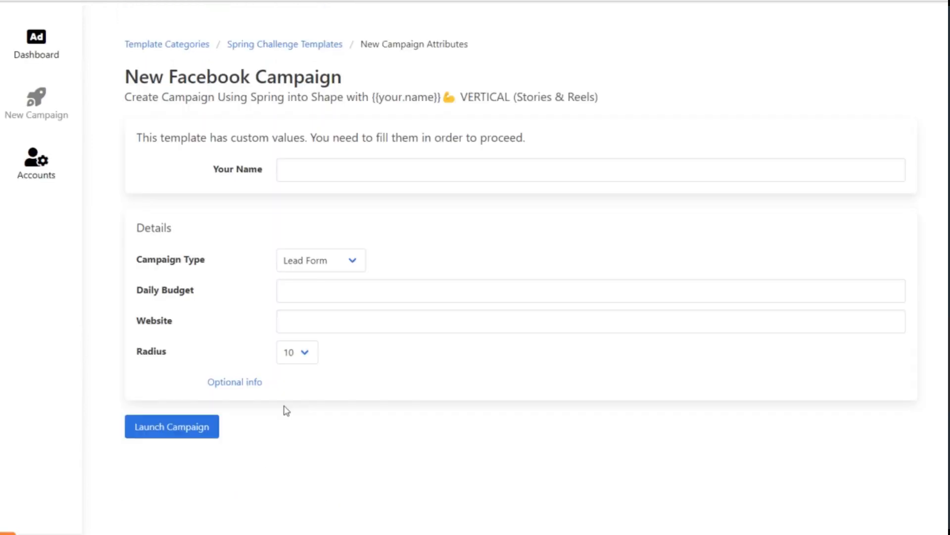
# Step: Set the Spring into Shape campaign type to Landing Page with a daily budget of 30
pyautogui.click(321, 259)
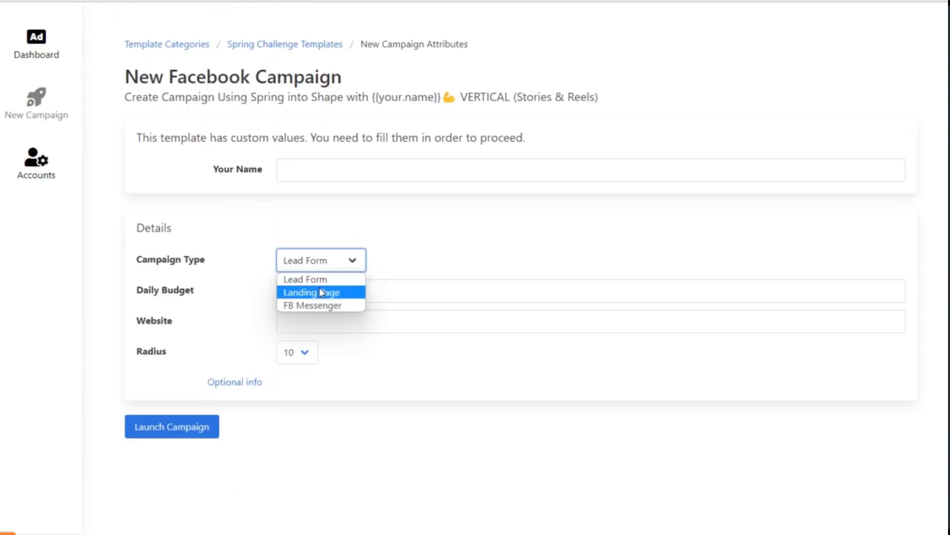
pyautogui.click(312, 292)
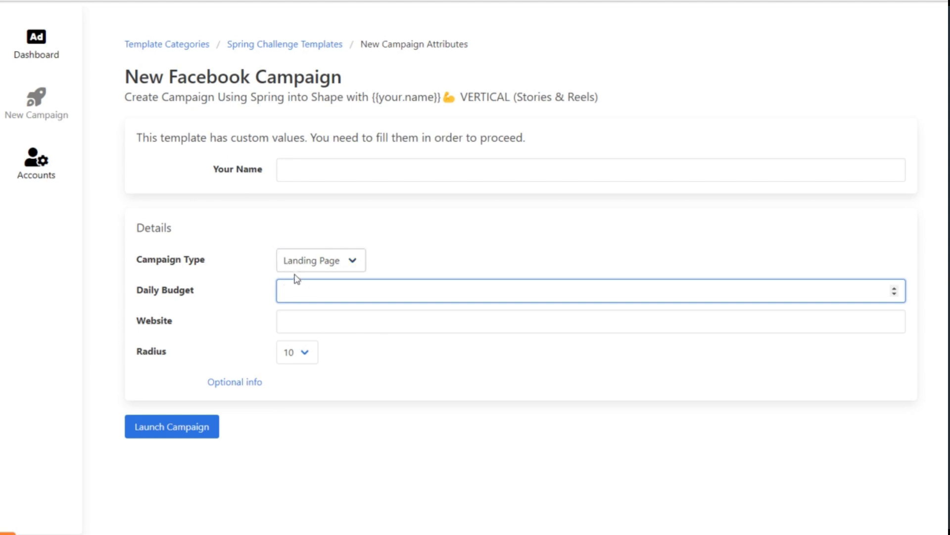
pyautogui.write('30')
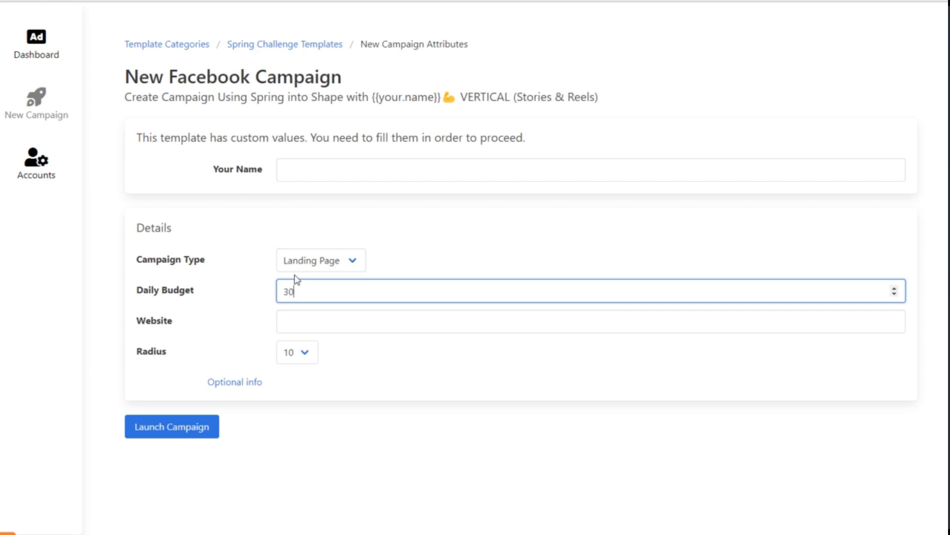
pyautogui.click(304, 352)
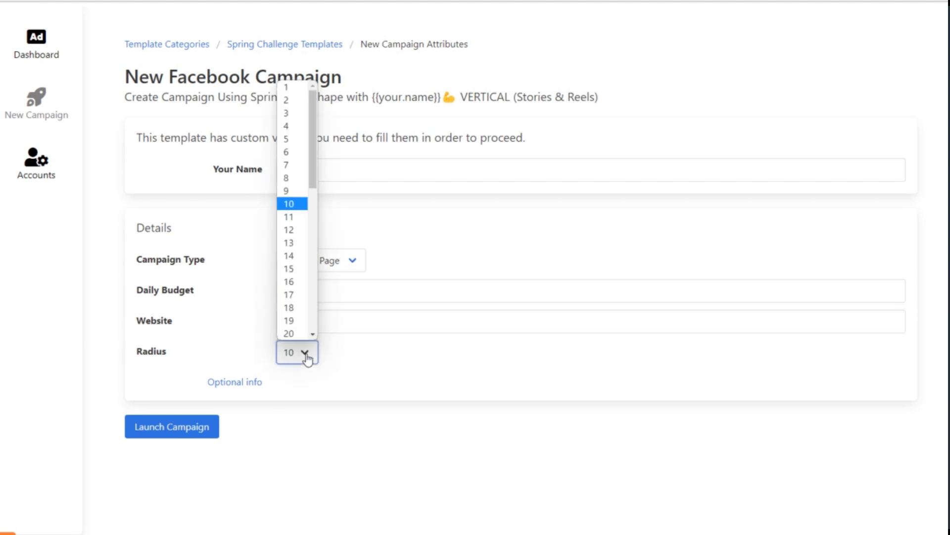
pyautogui.moveTo(289, 333)
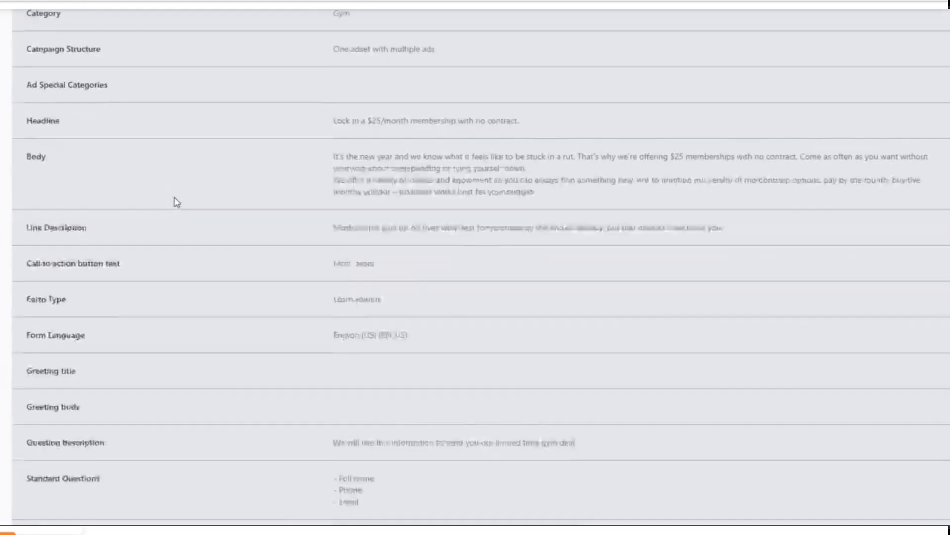
# Step: Scroll the gym template details past Targeting, Lead form cover and the Media grid
pyautogui.scroll(-3)
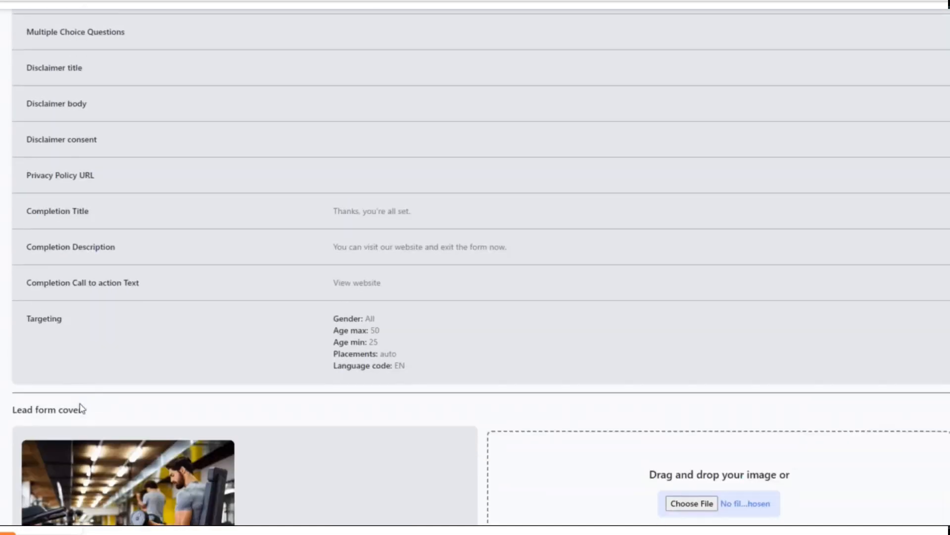
pyautogui.scroll(-3)
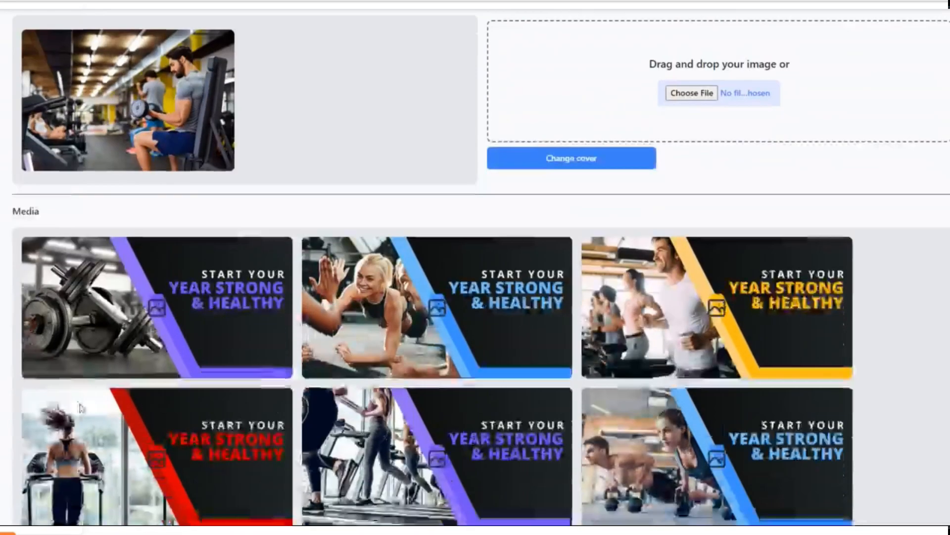
pyautogui.scroll(-3)
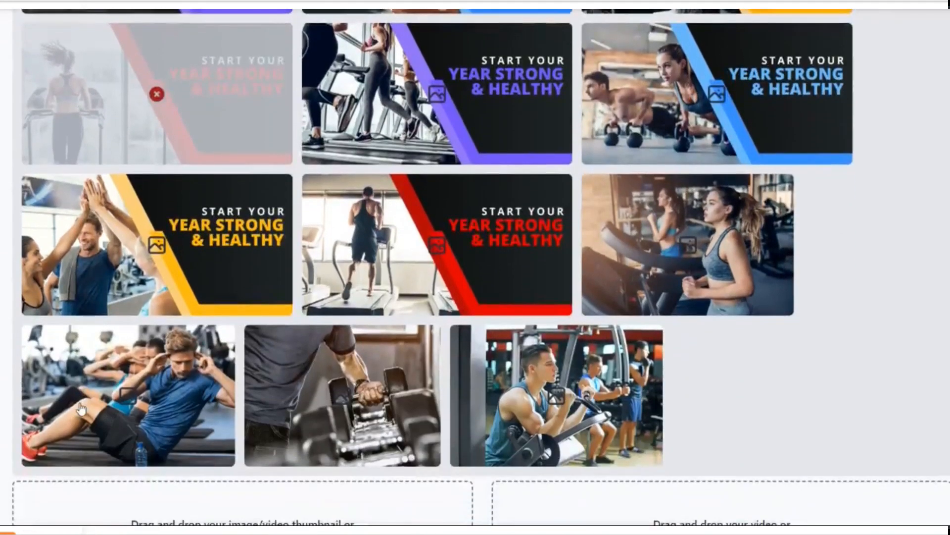
pyautogui.scroll(-3)
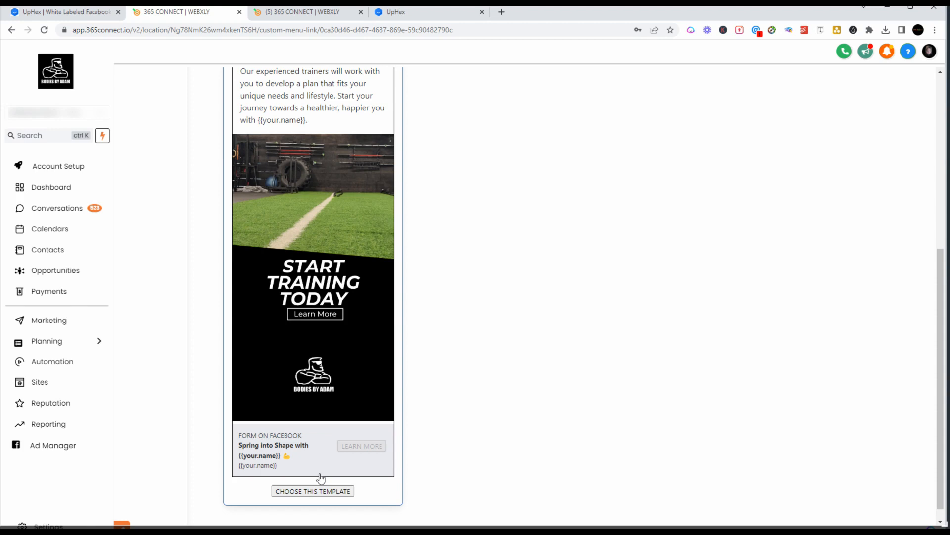
pyautogui.moveTo(422, 356)
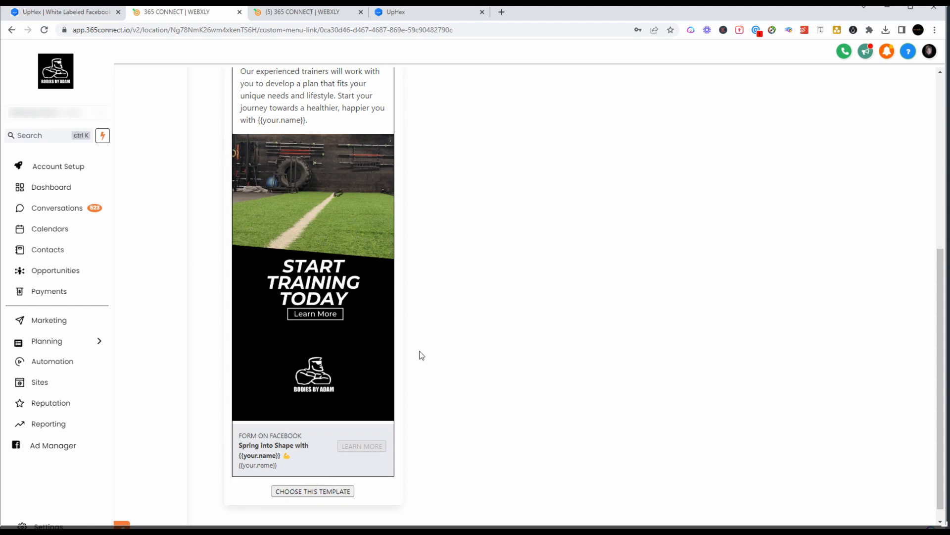
# Step: Switch to the UpHex homepage tab showing the 'Join The Facebook SaaS Revolution' hero
pyautogui.click(59, 13)
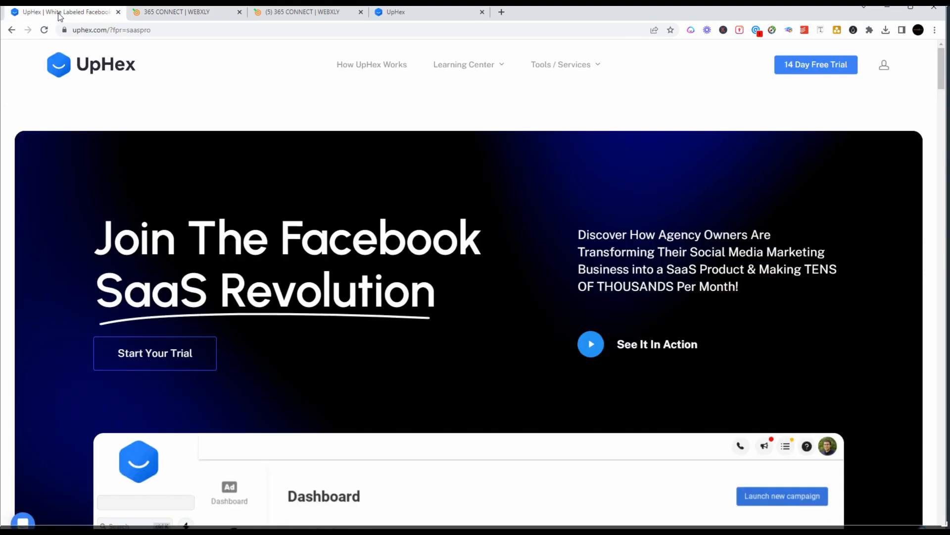
# Step: Scroll the uphex.com homepage to the Grow $297, Start $97 and Accelerate $497 tiers
pyautogui.scroll(-3)
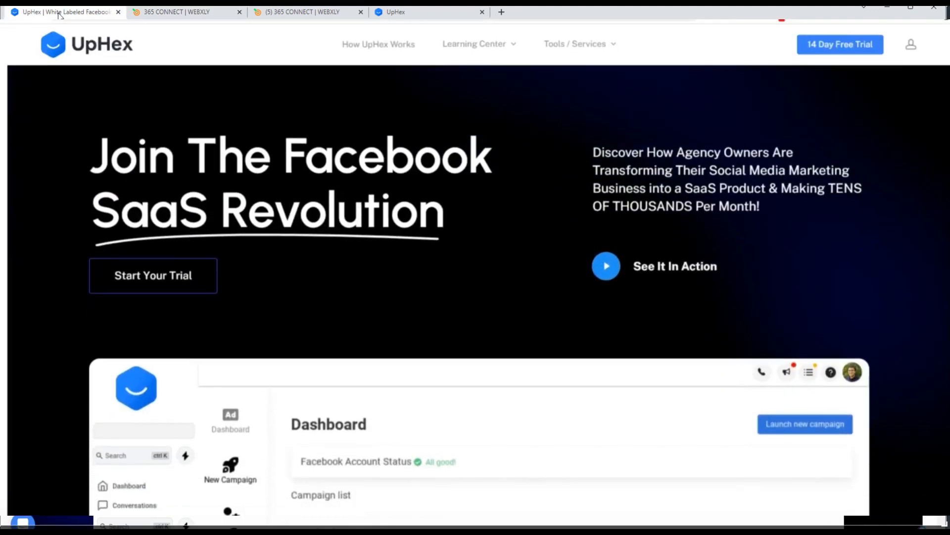
pyautogui.scroll(-3)
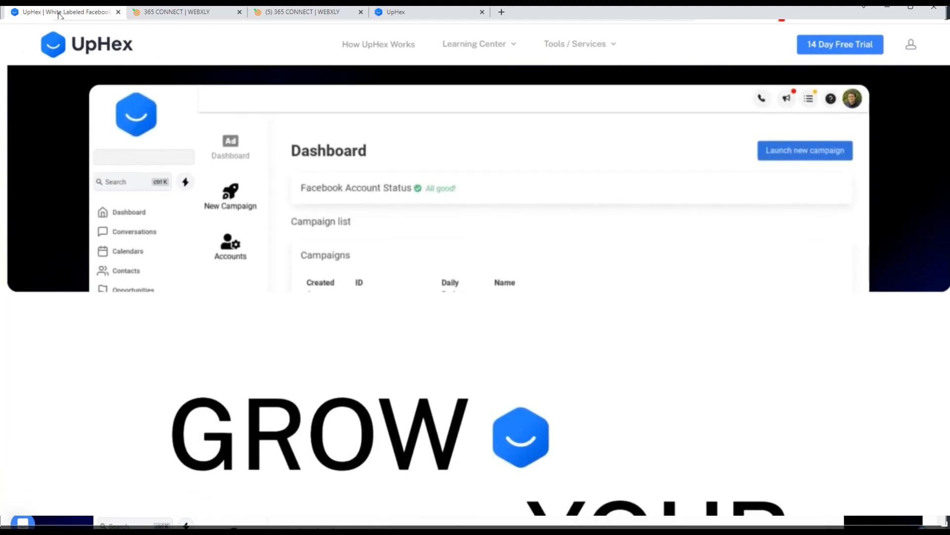
pyautogui.scroll(-3)
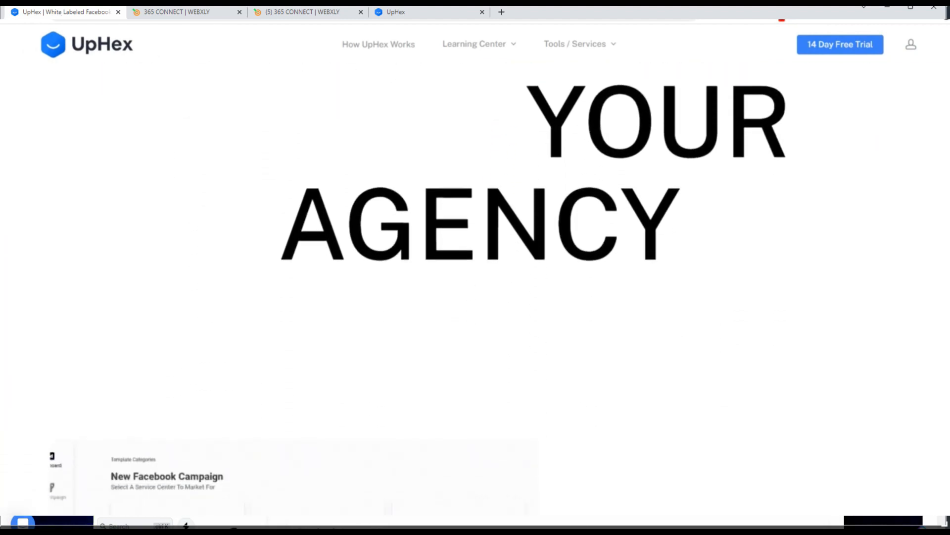
pyautogui.scroll(-3)
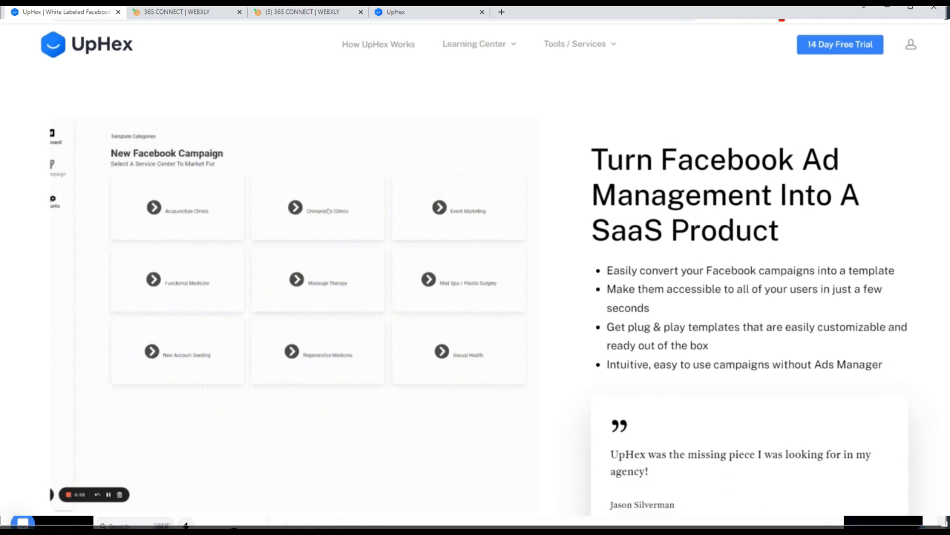
pyautogui.click(318, 210)
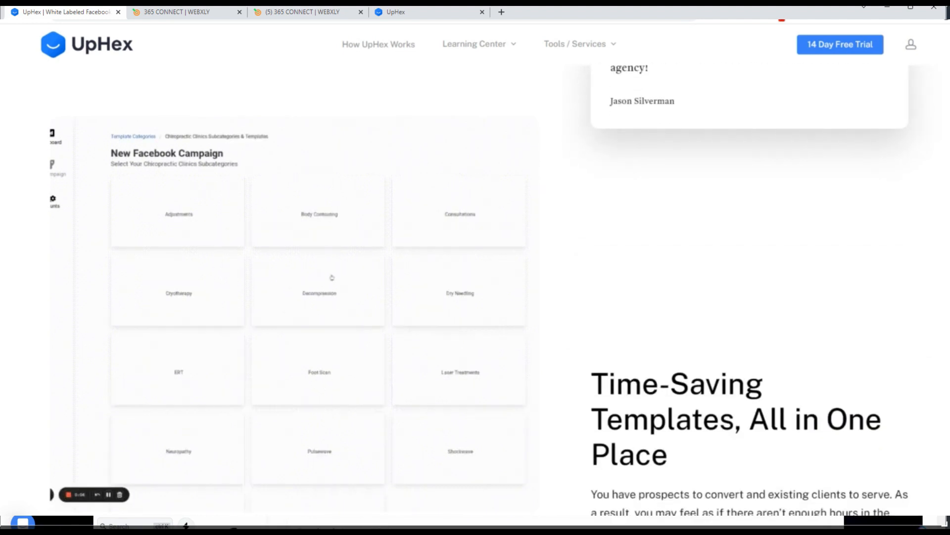
pyautogui.scroll(-3)
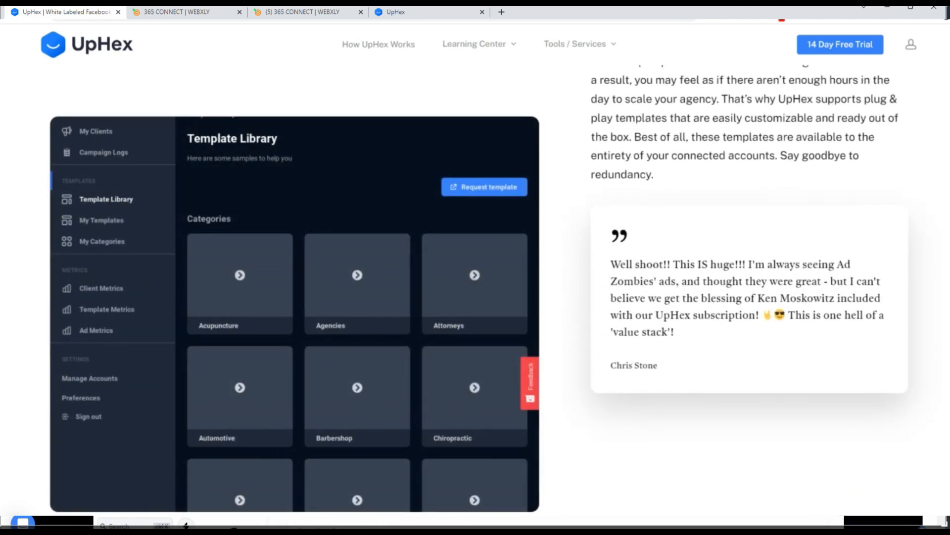
pyautogui.click(106, 309)
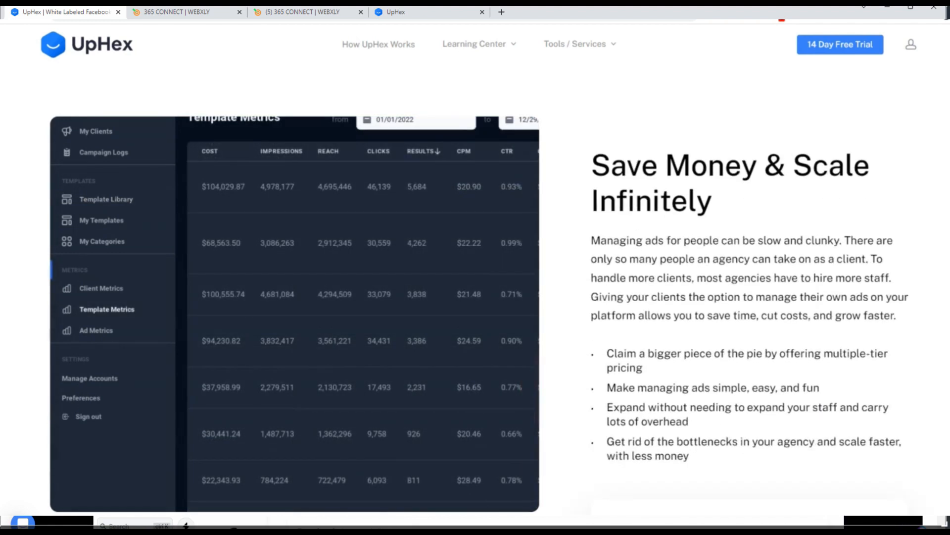
pyautogui.scroll(-3)
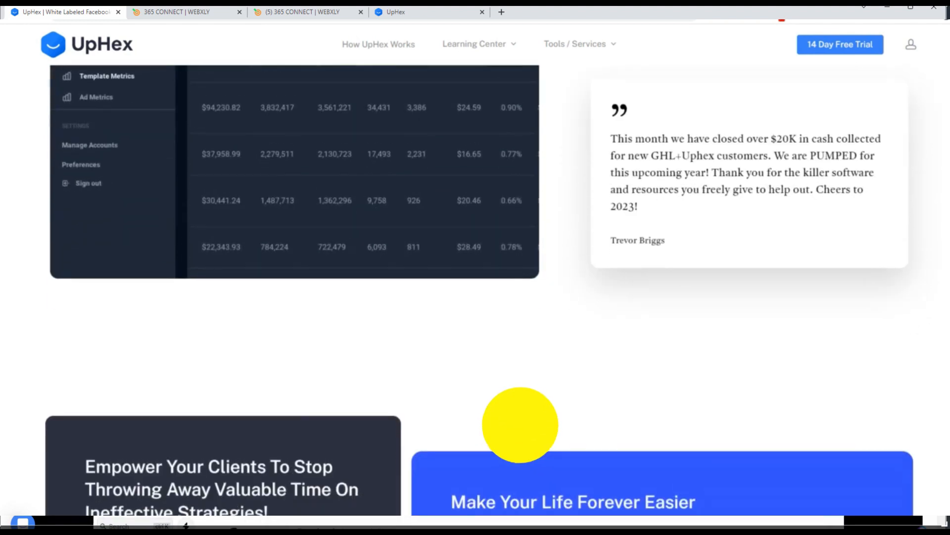
pyautogui.scroll(-3)
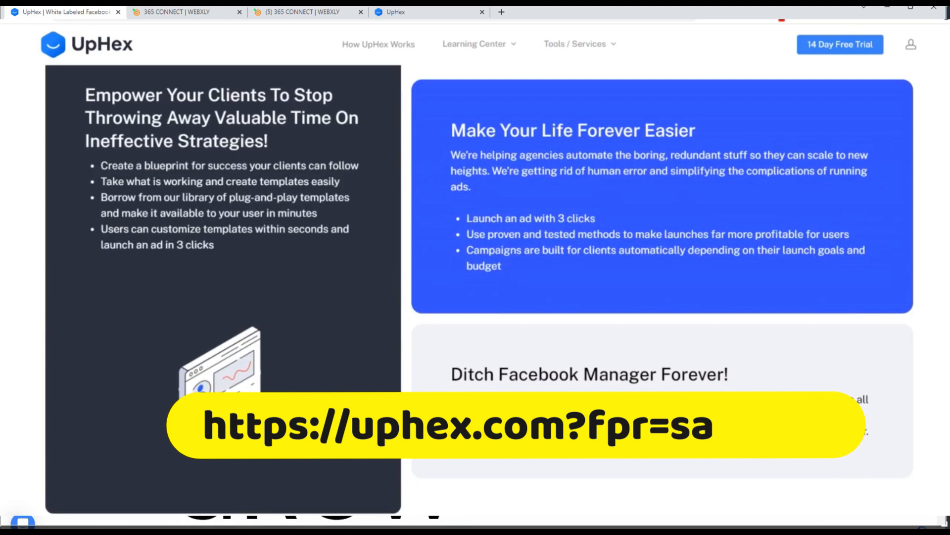
pyautogui.scroll(-3)
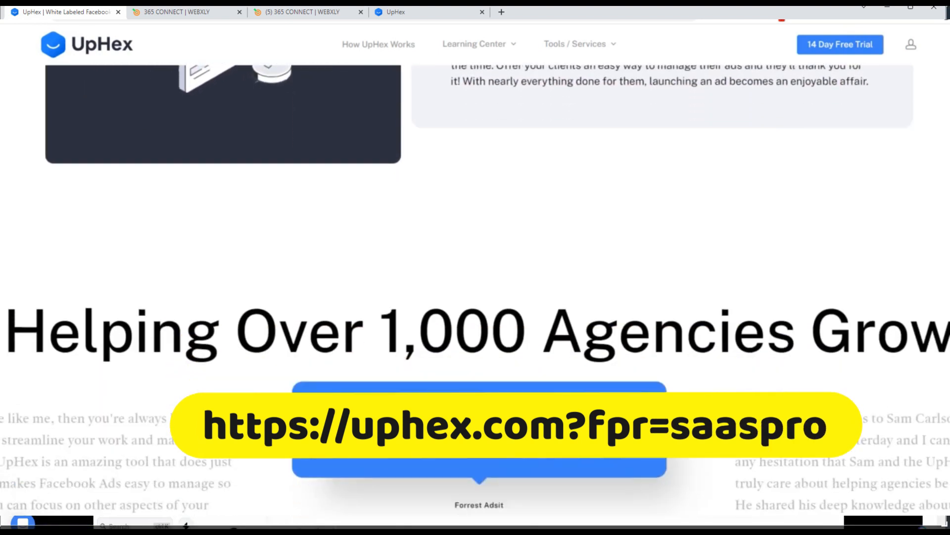
pyautogui.scroll(-3)
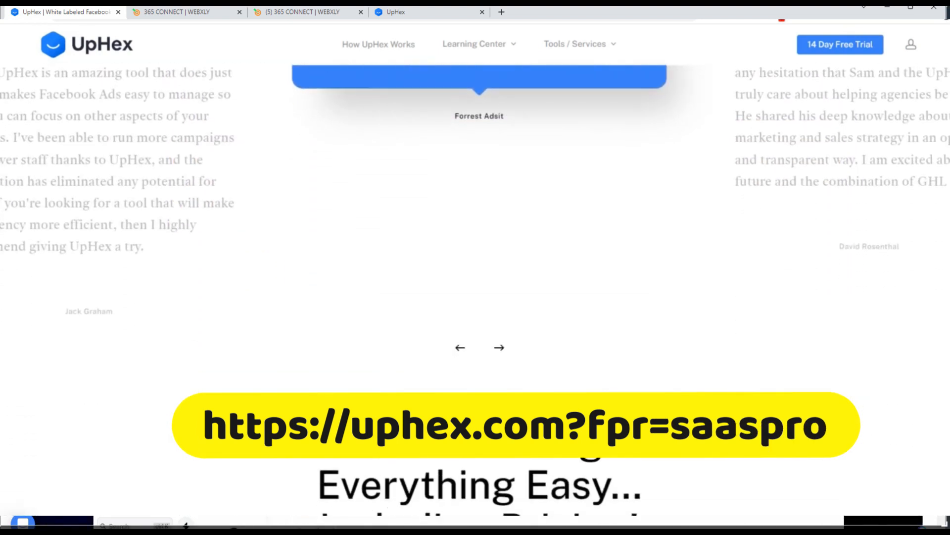
pyautogui.scroll(-3)
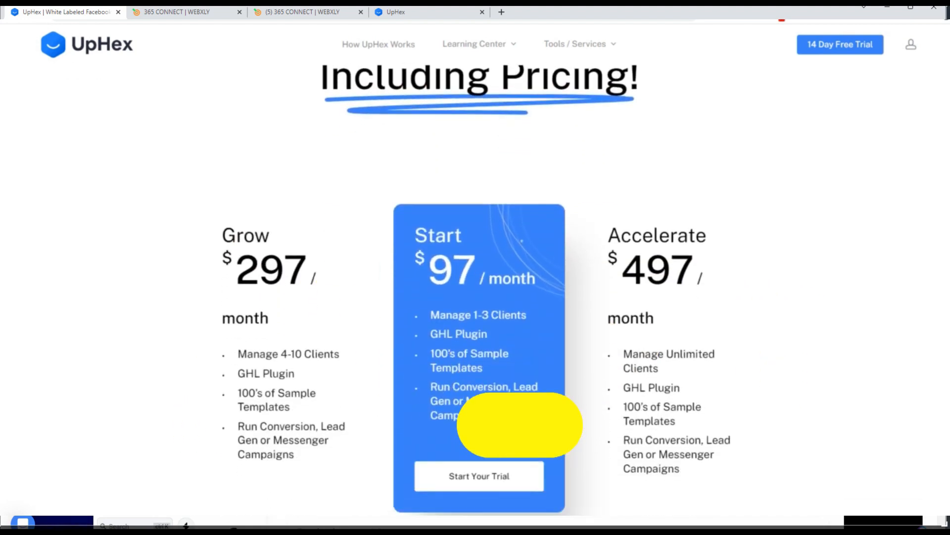